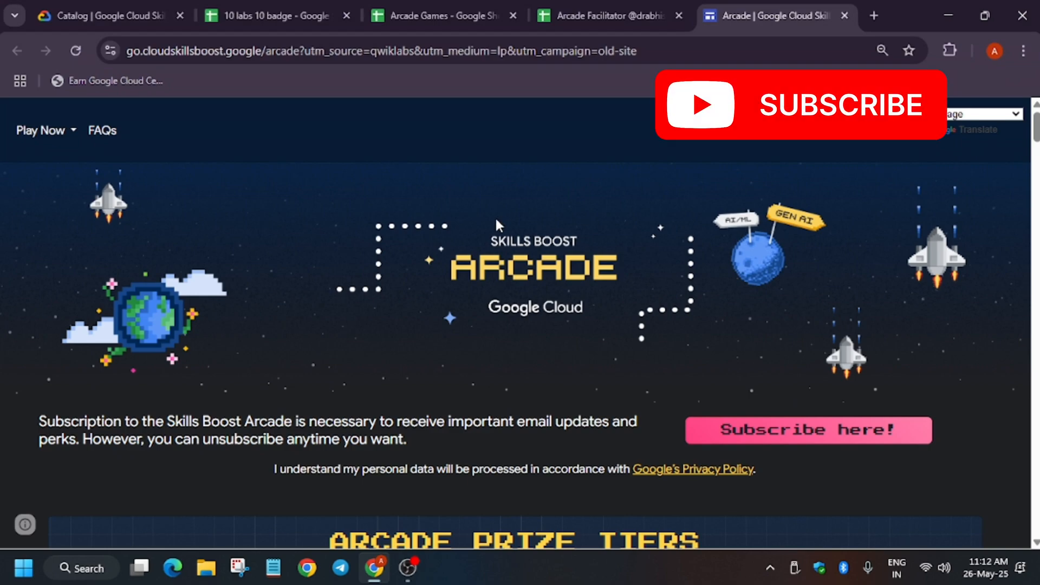
{"action": "mouse_move", "coordinate": [626, 322]}
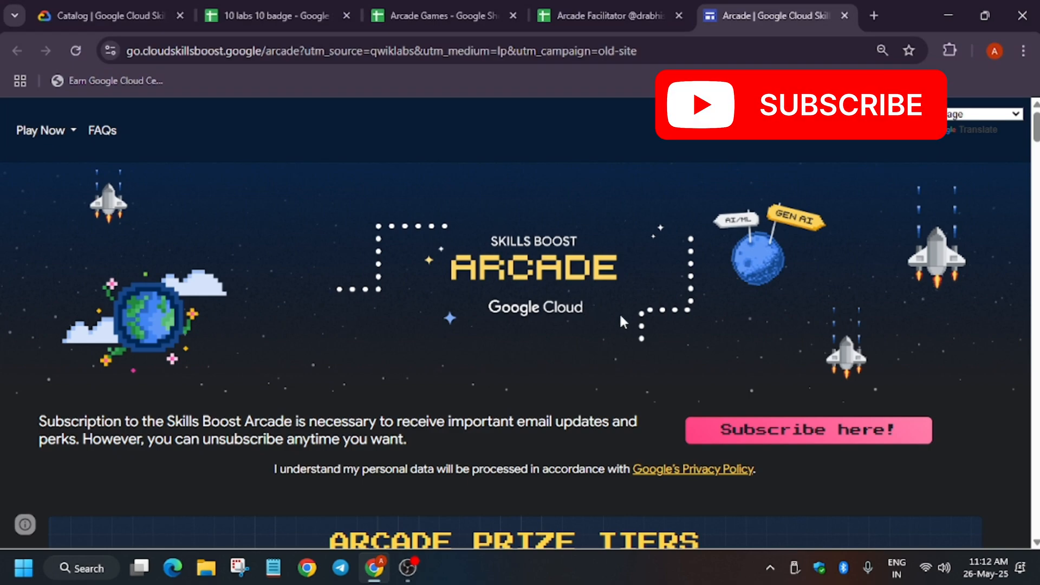
Step: Scroll through the Arcade page, then switch to the Arcade Games spreadsheet of access codes
{"action": "scroll", "scroll_direction": "down", "scroll_amount": 3}
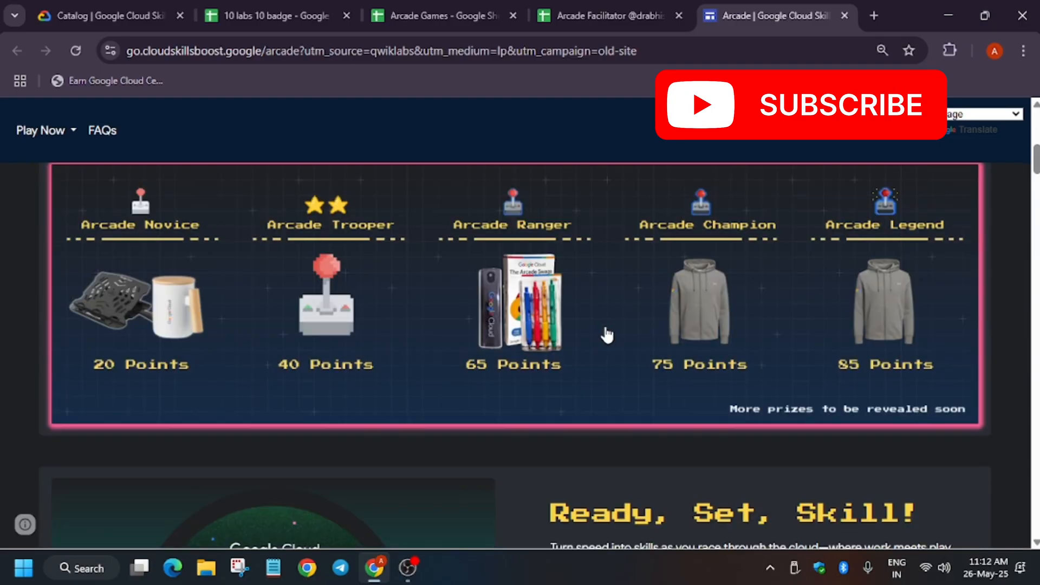
{"action": "scroll", "scroll_direction": "down", "scroll_amount": 3}
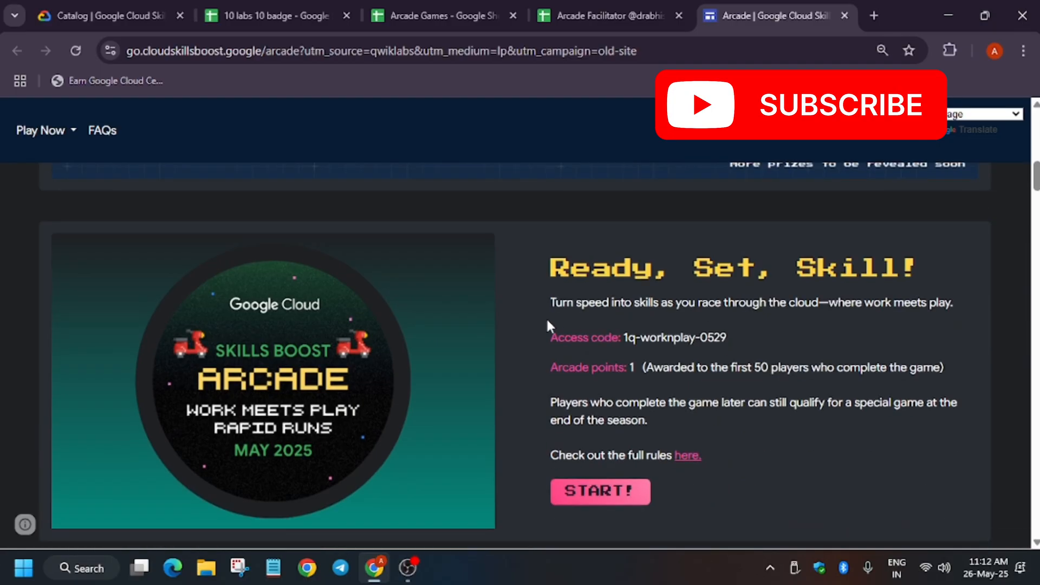
{"action": "mouse_move", "coordinate": [554, 324]}
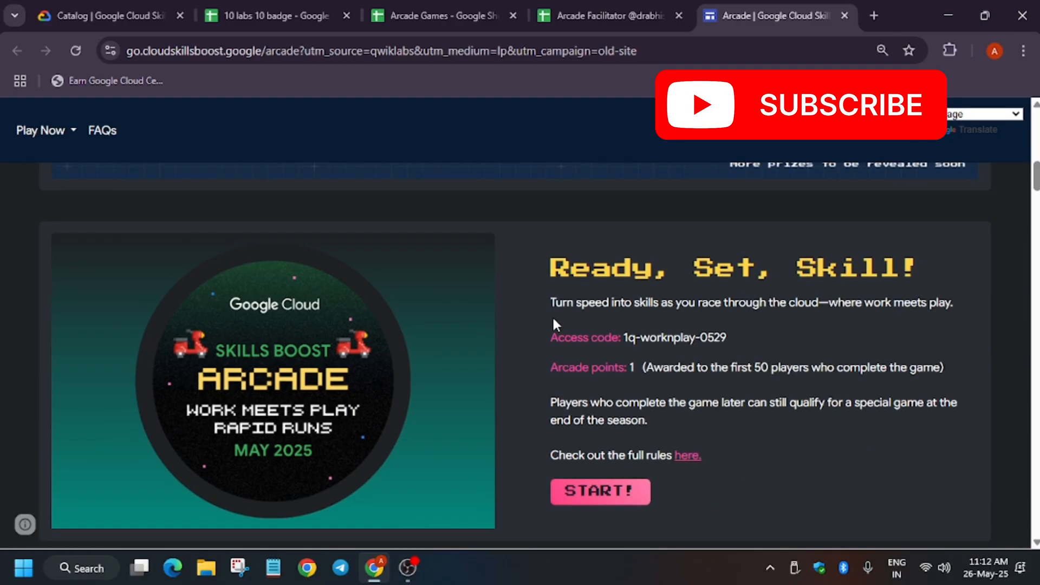
{"action": "scroll", "scroll_direction": "down", "scroll_amount": 3}
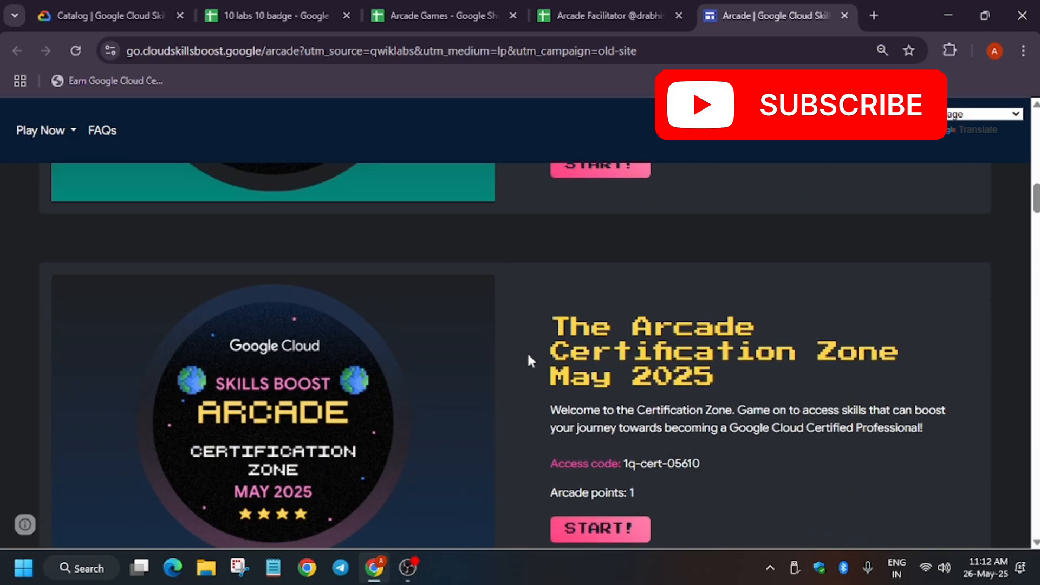
{"action": "mouse_move", "coordinate": [539, 356]}
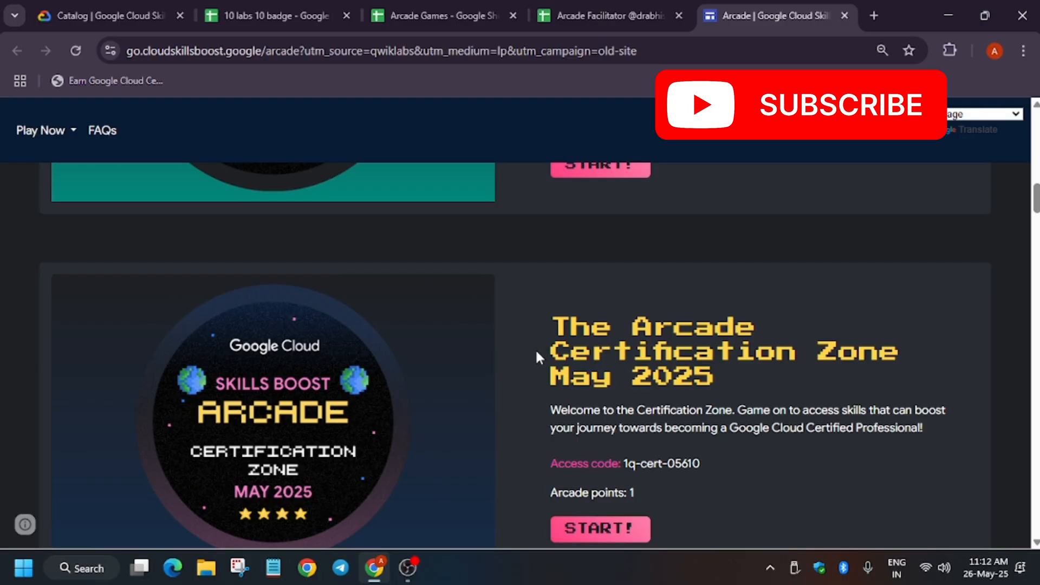
{"action": "mouse_move", "coordinate": [518, 329]}
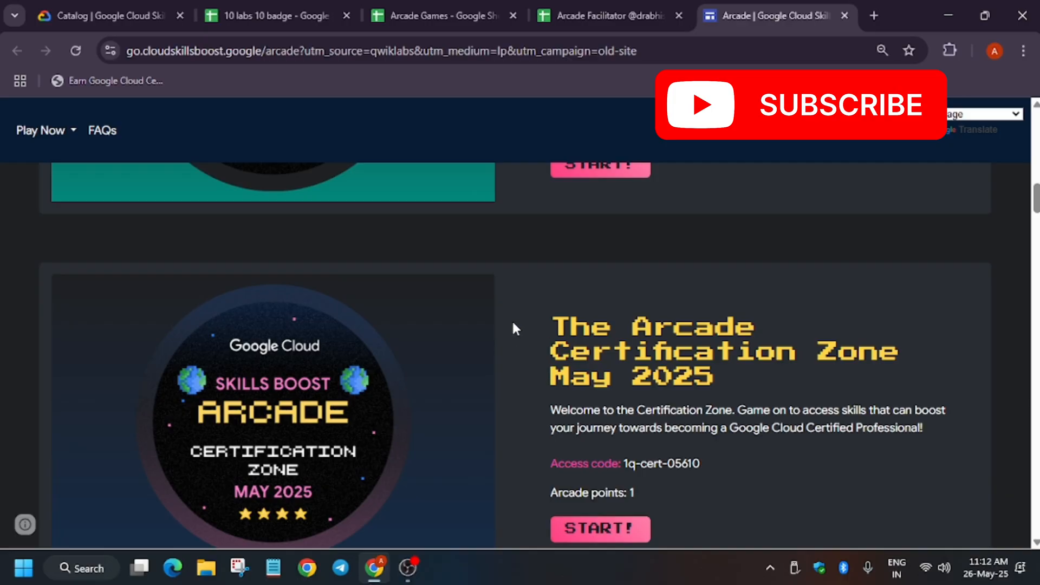
{"action": "scroll", "scroll_direction": "down", "scroll_amount": 3}
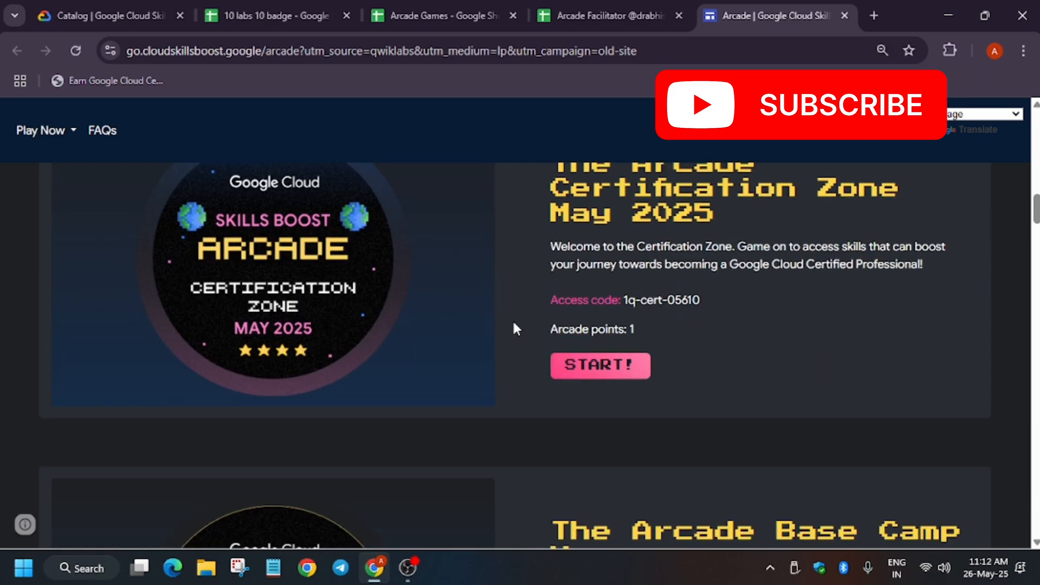
{"action": "scroll", "scroll_direction": "down", "scroll_amount": 3}
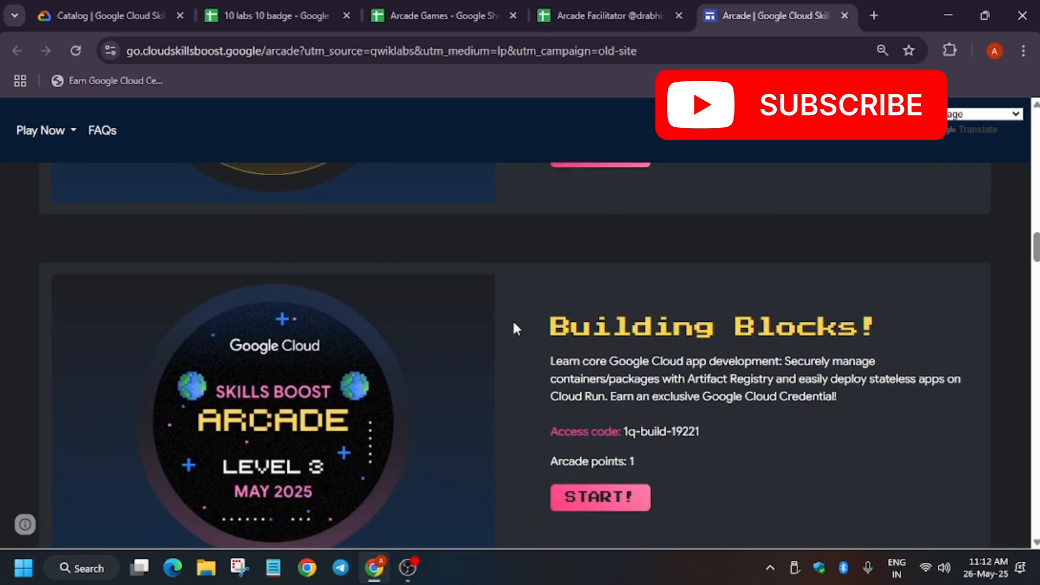
{"action": "scroll", "scroll_direction": "up", "scroll_amount": 3}
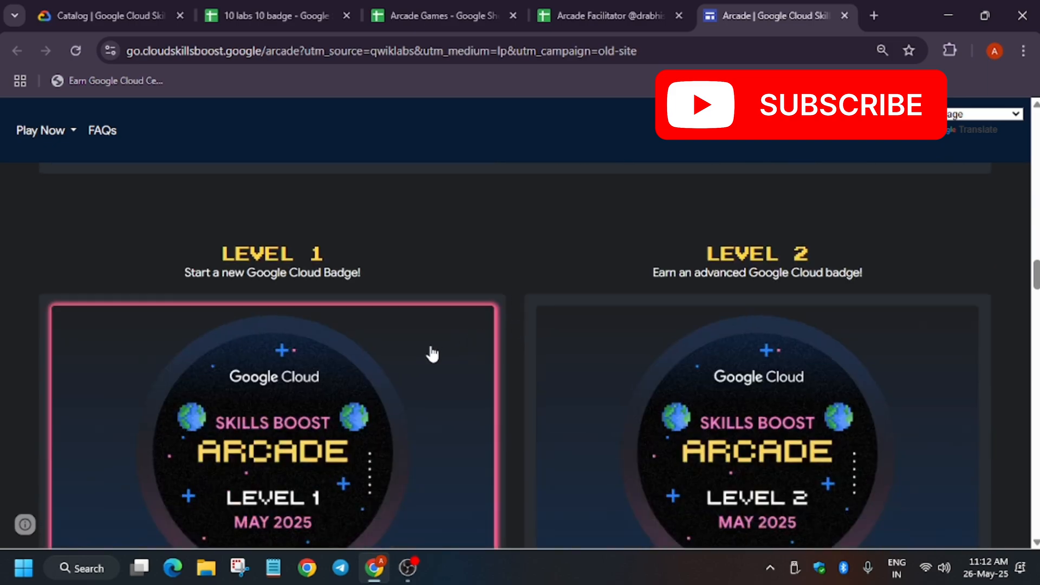
{"action": "scroll", "scroll_direction": "down", "scroll_amount": 3}
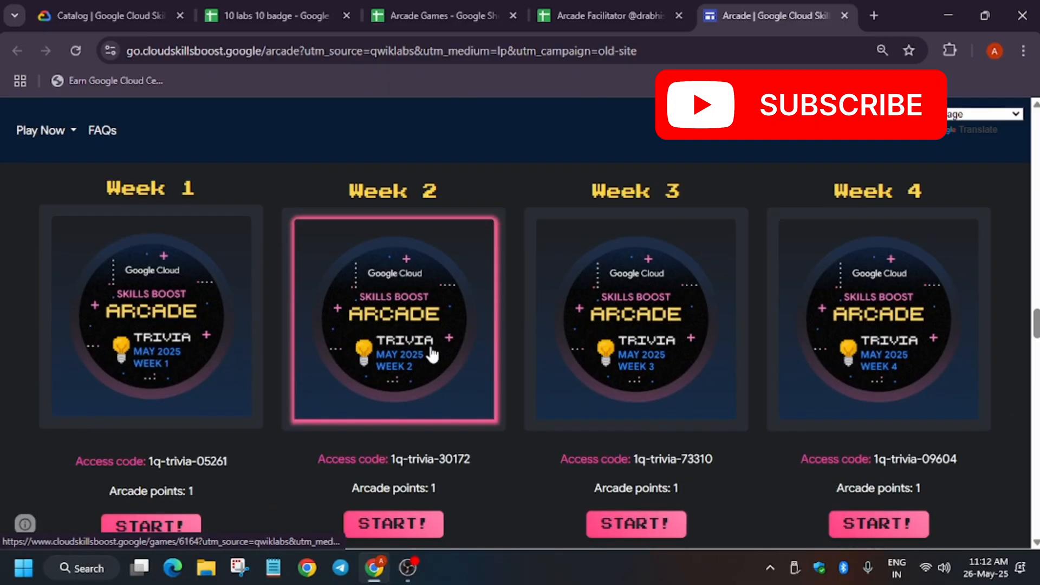
{"action": "scroll", "scroll_direction": "down", "scroll_amount": 3}
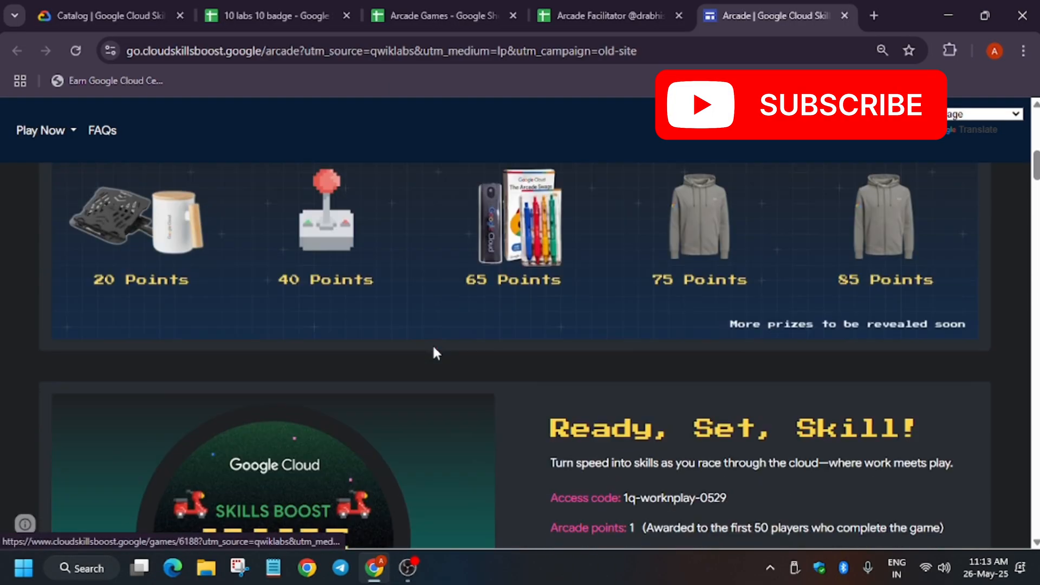
{"action": "scroll", "scroll_direction": "up", "scroll_amount": 3}
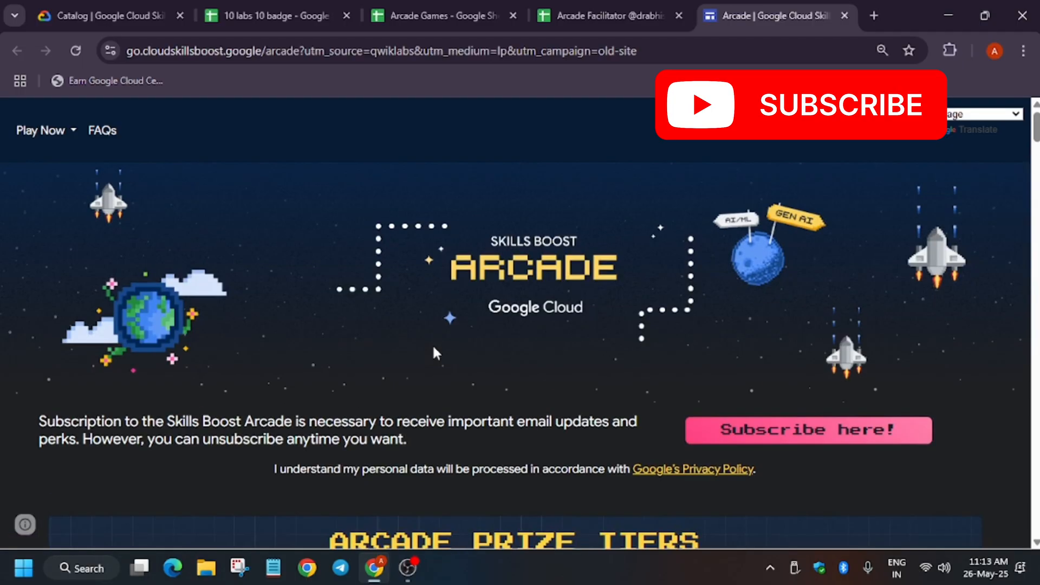
{"action": "mouse_move", "coordinate": [436, 6]}
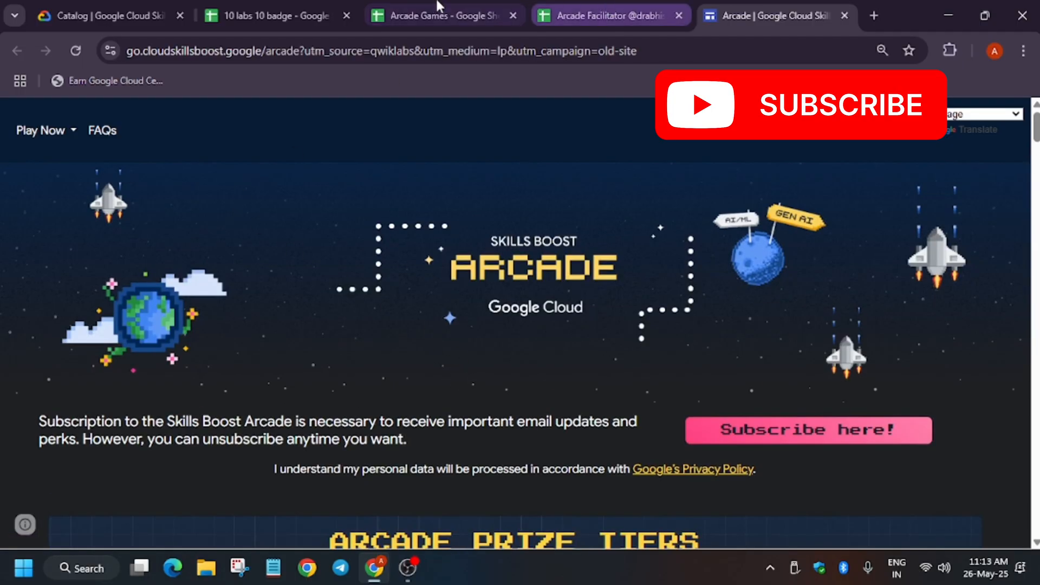
{"action": "left_click", "coordinate": [438, 15]}
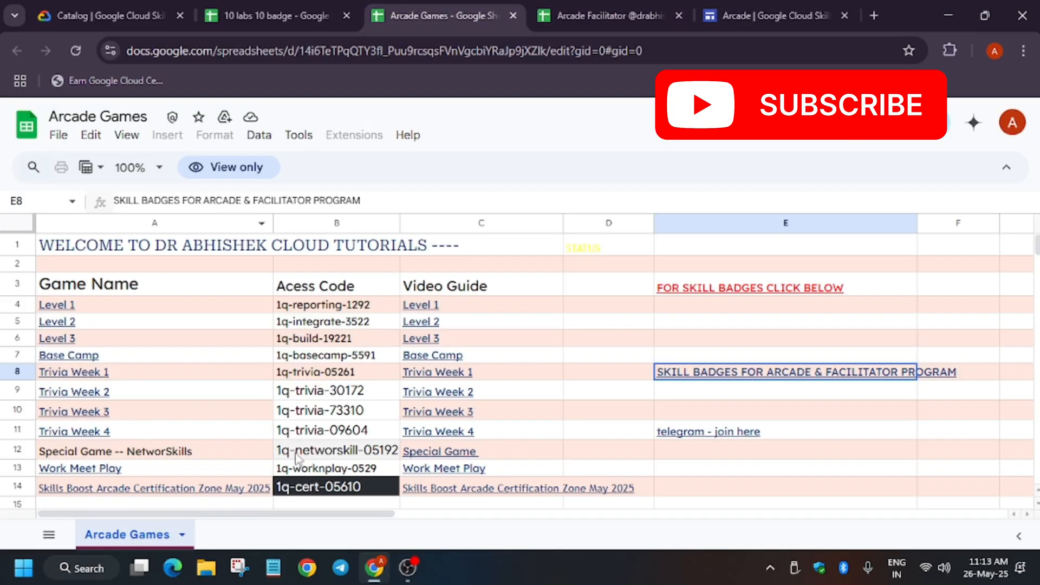
{"action": "mouse_move", "coordinate": [428, 332]}
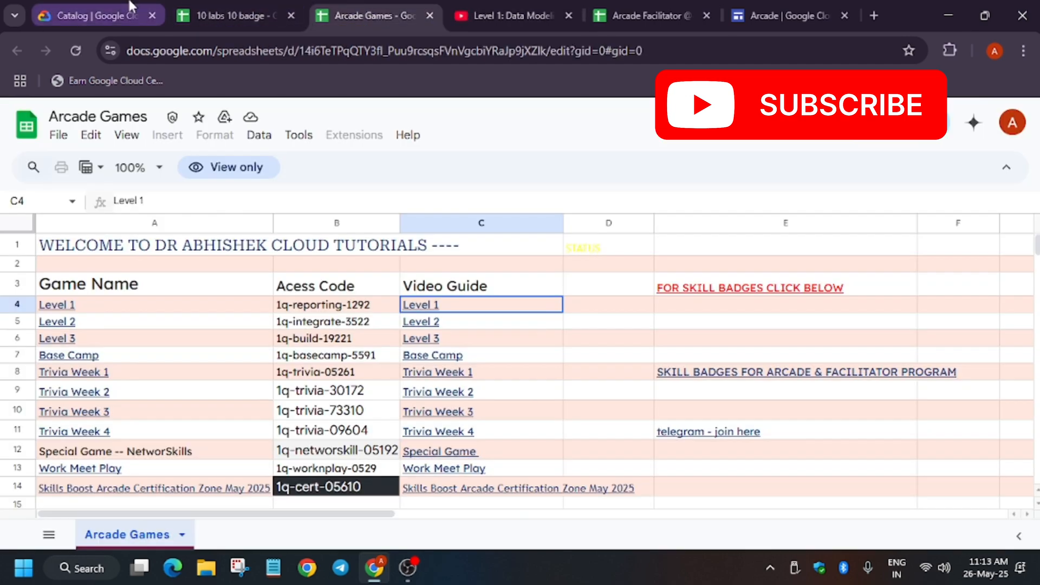
Step: Return to the Arcade page and scroll to the prize tiers banner, 20 to 85 points
{"action": "left_click", "coordinate": [783, 16]}
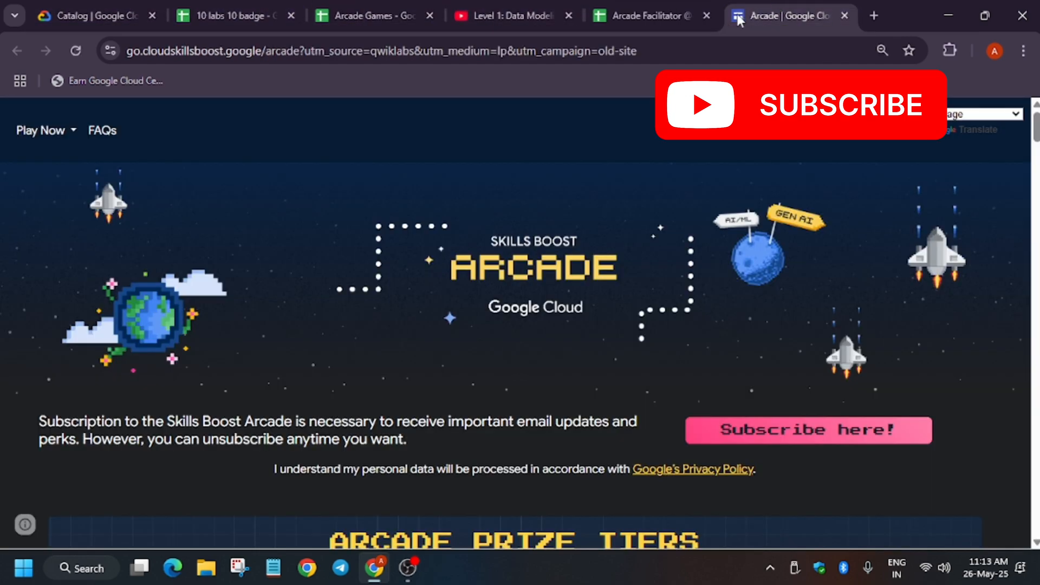
{"action": "scroll", "scroll_direction": "down", "scroll_amount": 3}
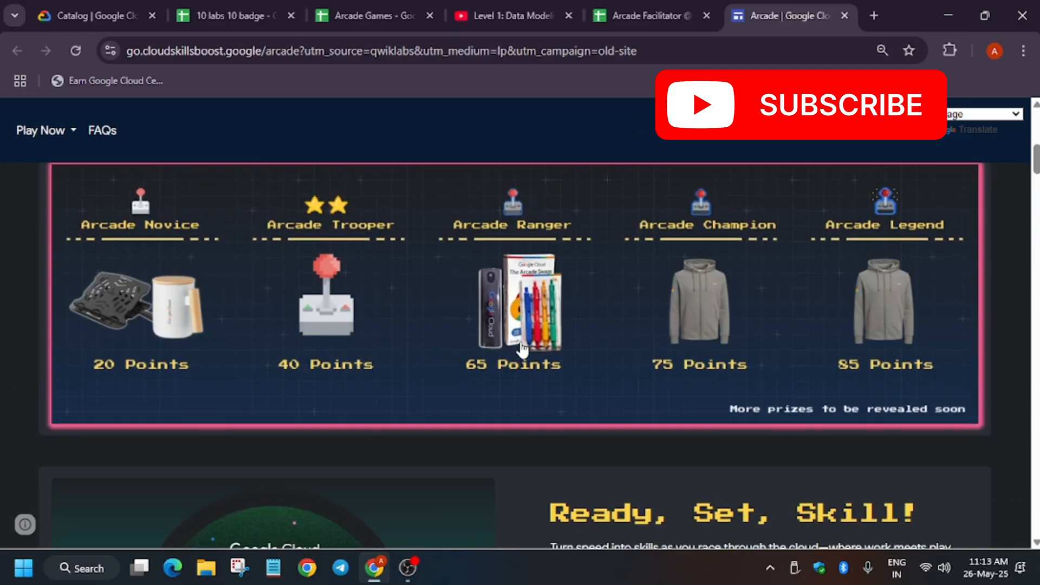
{"action": "mouse_move", "coordinate": [311, 253]}
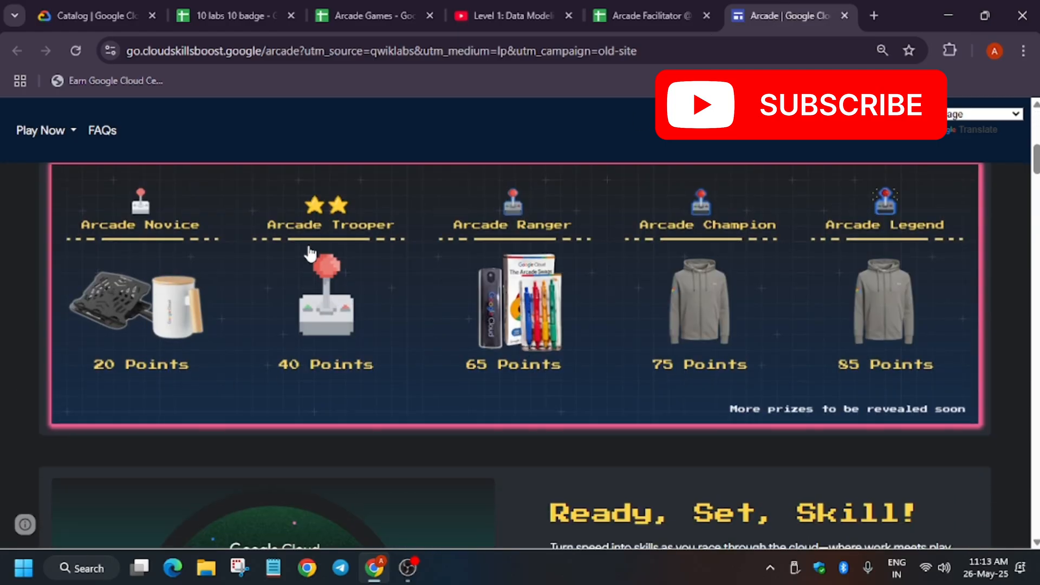
{"action": "mouse_move", "coordinate": [776, 358]}
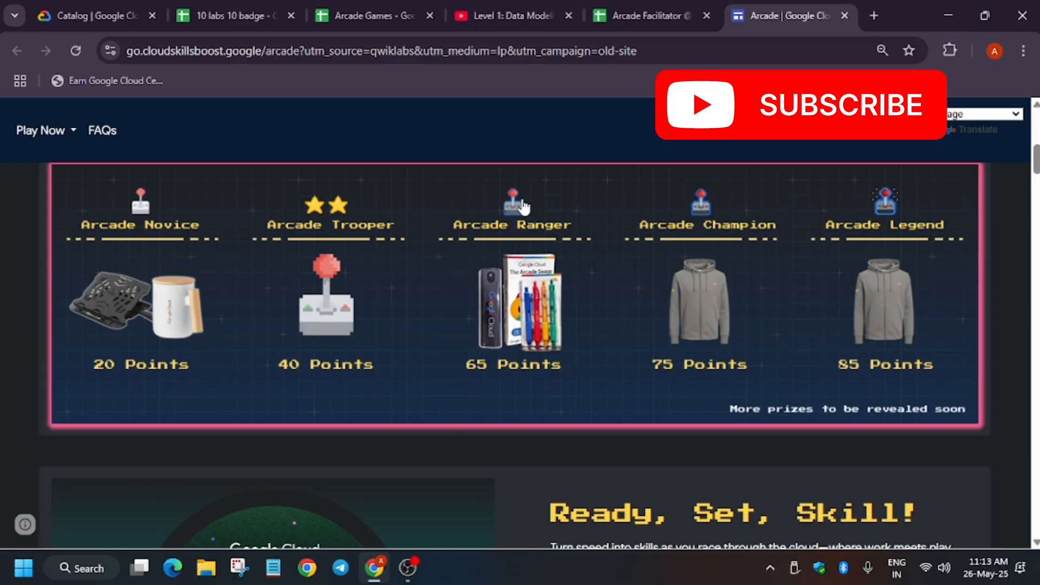
{"action": "mouse_move", "coordinate": [949, 359]}
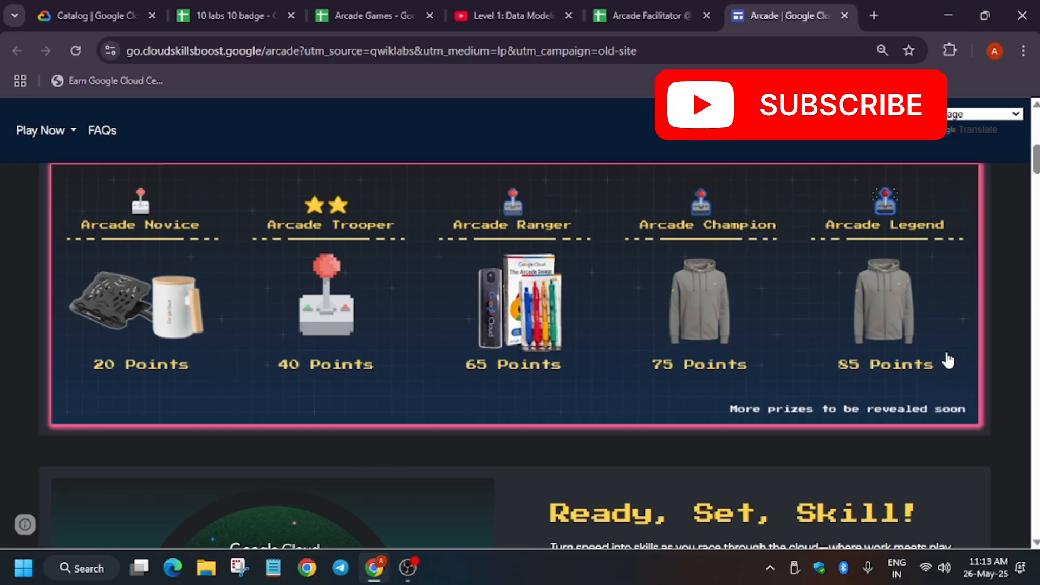
{"action": "mouse_move", "coordinate": [147, 345]}
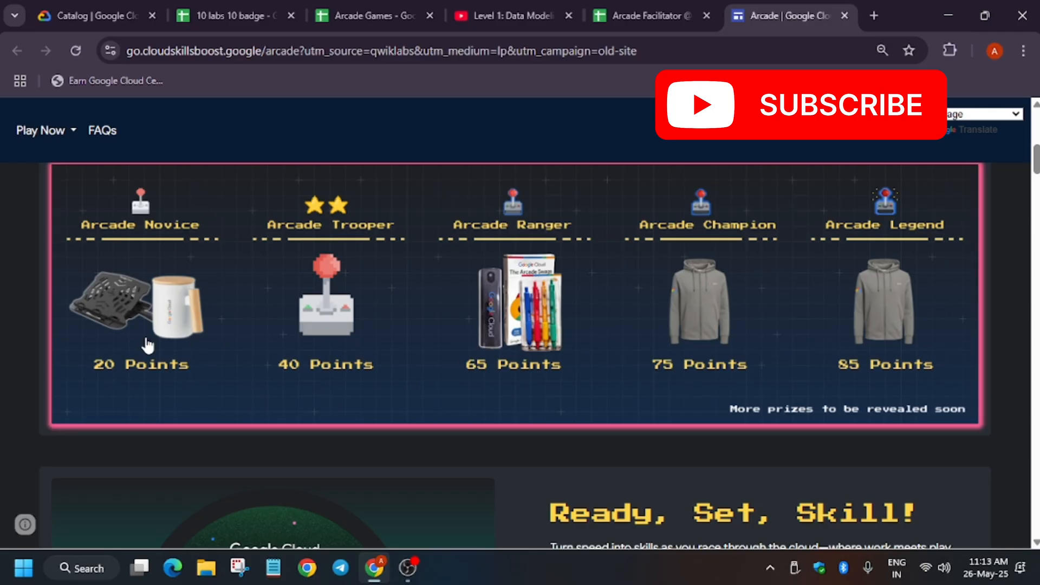
{"action": "mouse_move", "coordinate": [593, 400]}
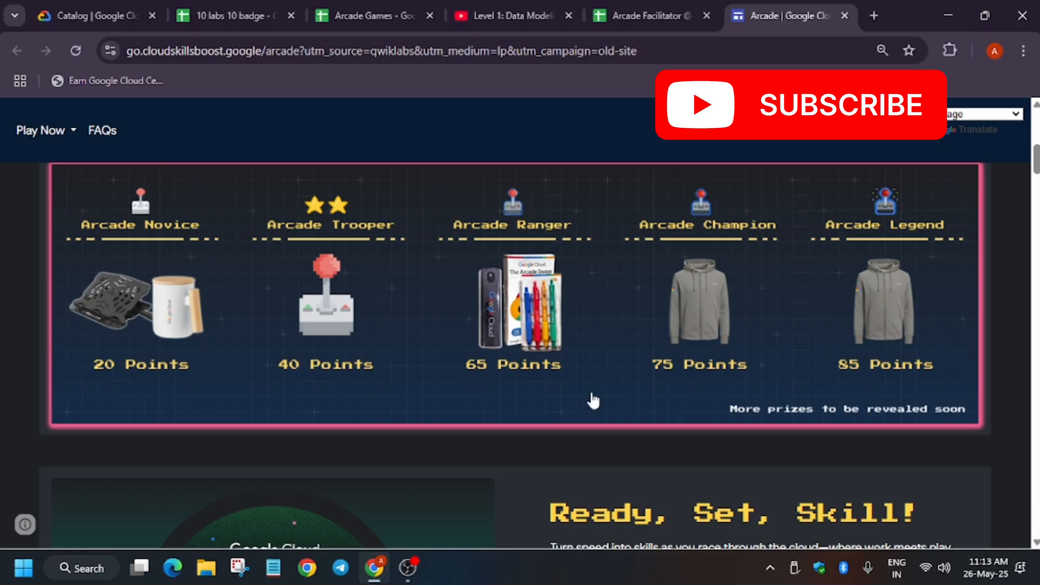
{"action": "mouse_move", "coordinate": [451, 326]}
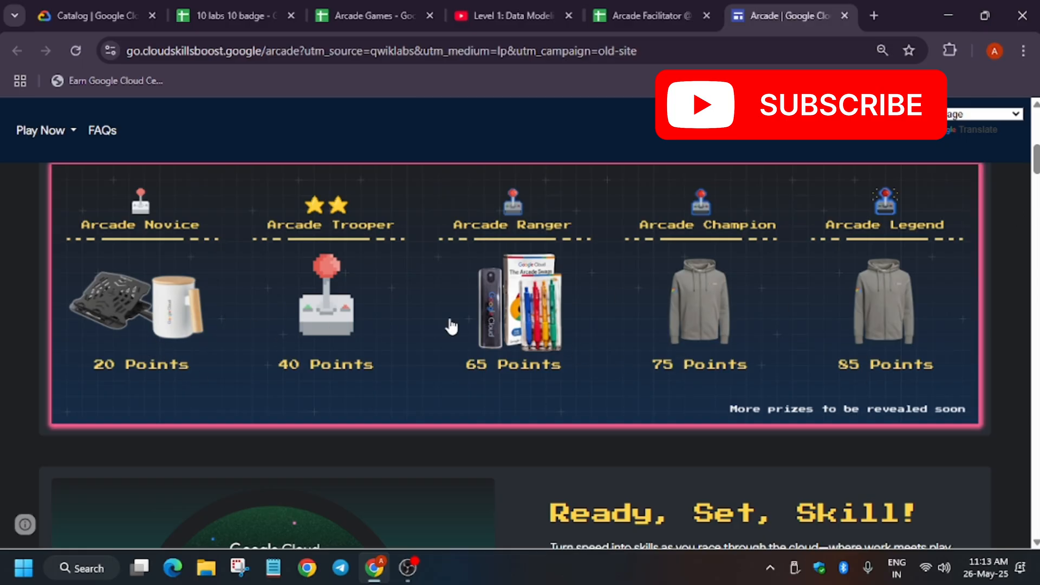
{"action": "mouse_move", "coordinate": [425, 326]}
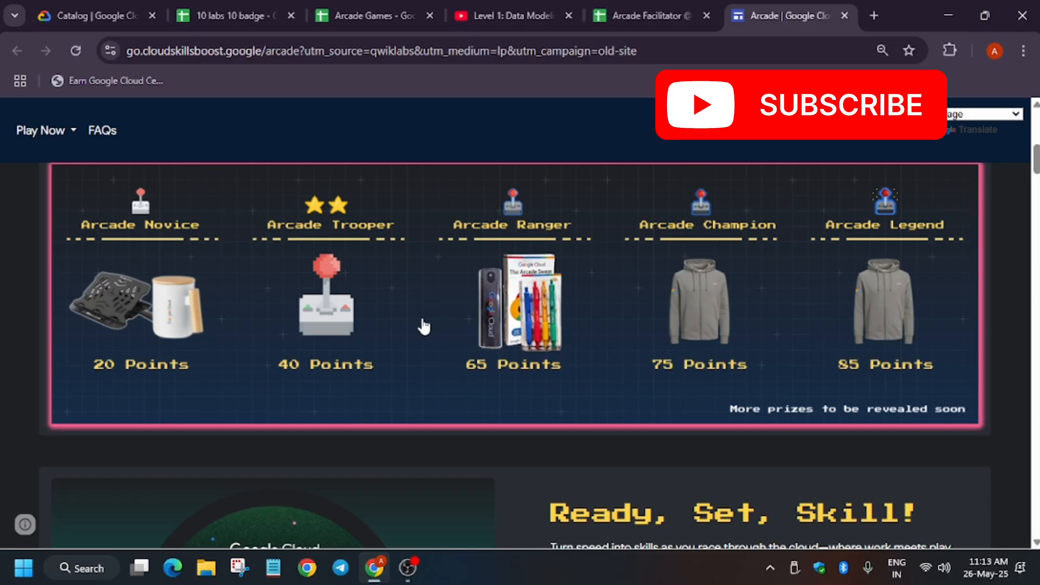
{"action": "mouse_move", "coordinate": [947, 437]}
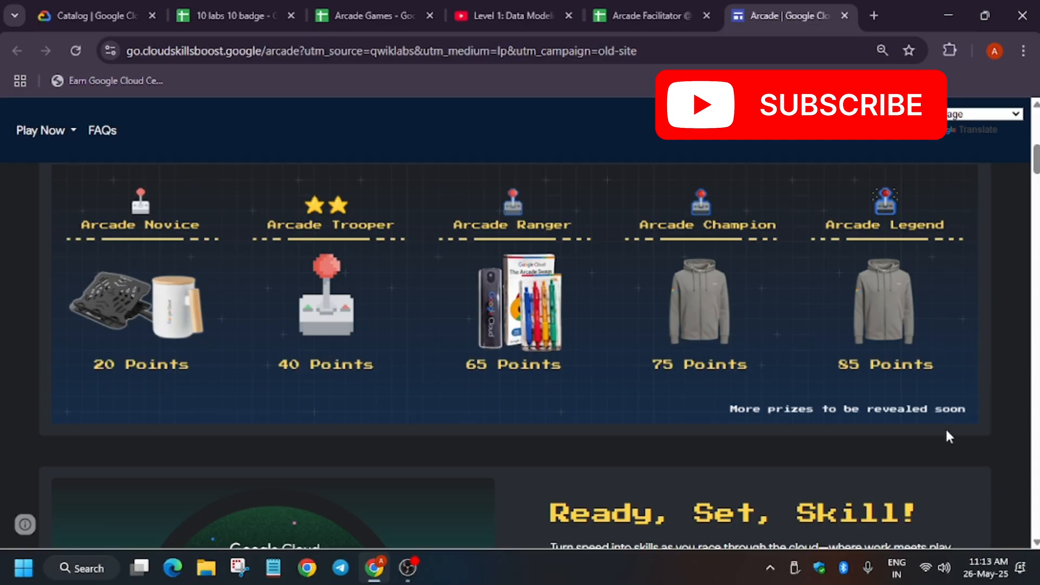
{"action": "mouse_move", "coordinate": [741, 419]}
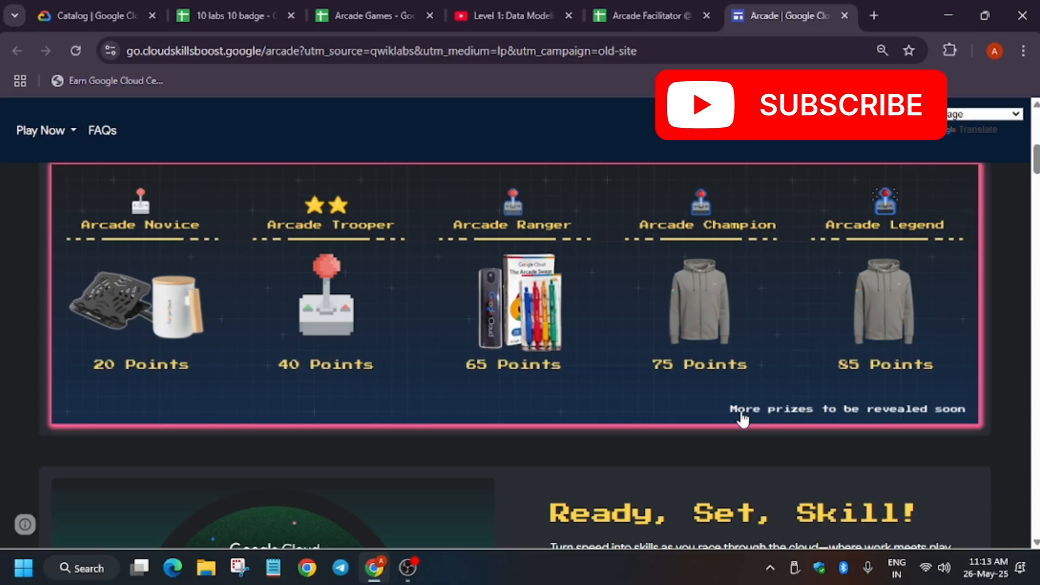
{"action": "mouse_move", "coordinate": [972, 422]}
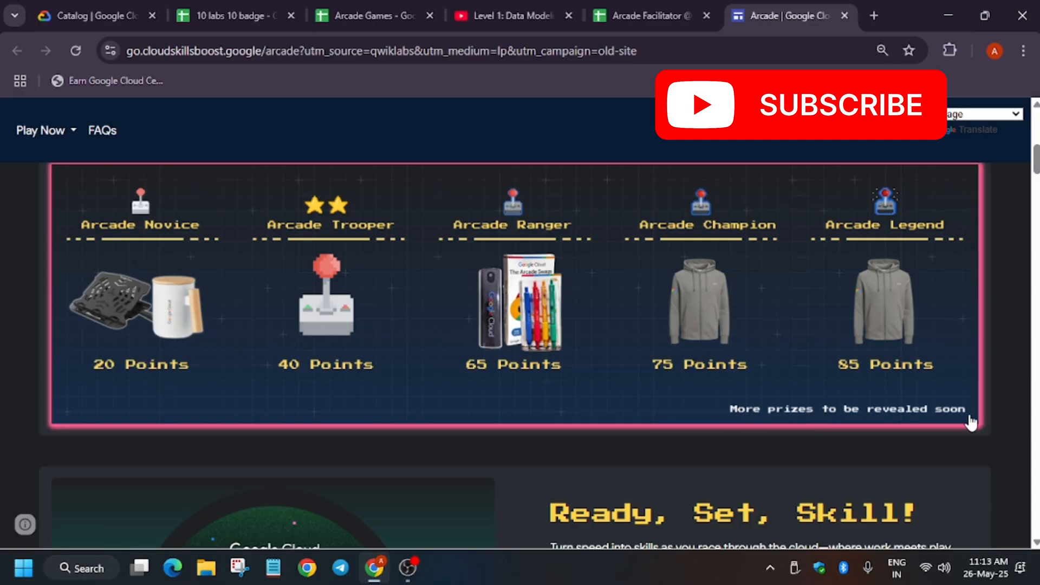
{"action": "mouse_move", "coordinate": [524, 350]}
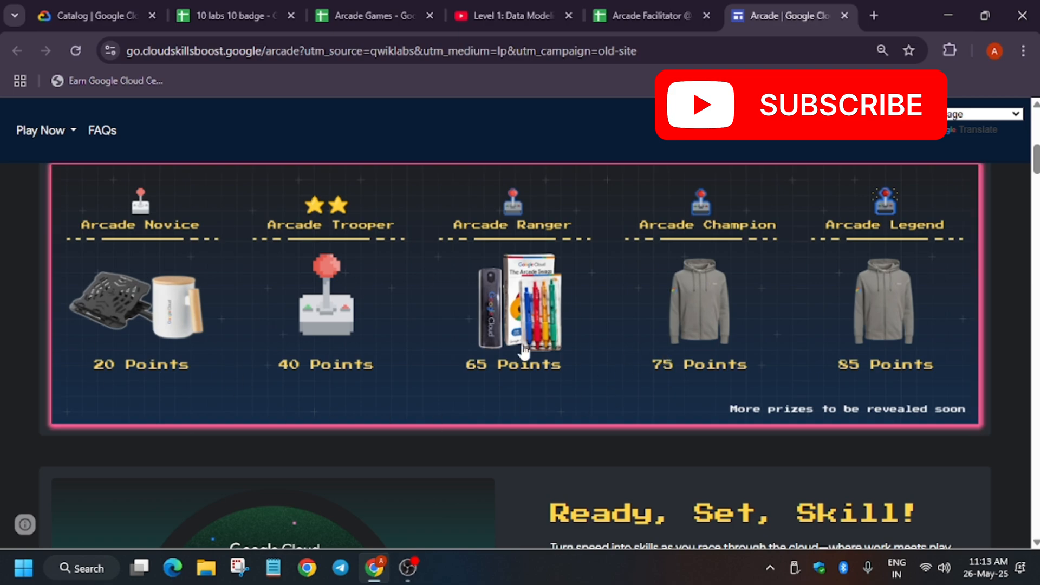
{"action": "mouse_move", "coordinate": [656, 364]}
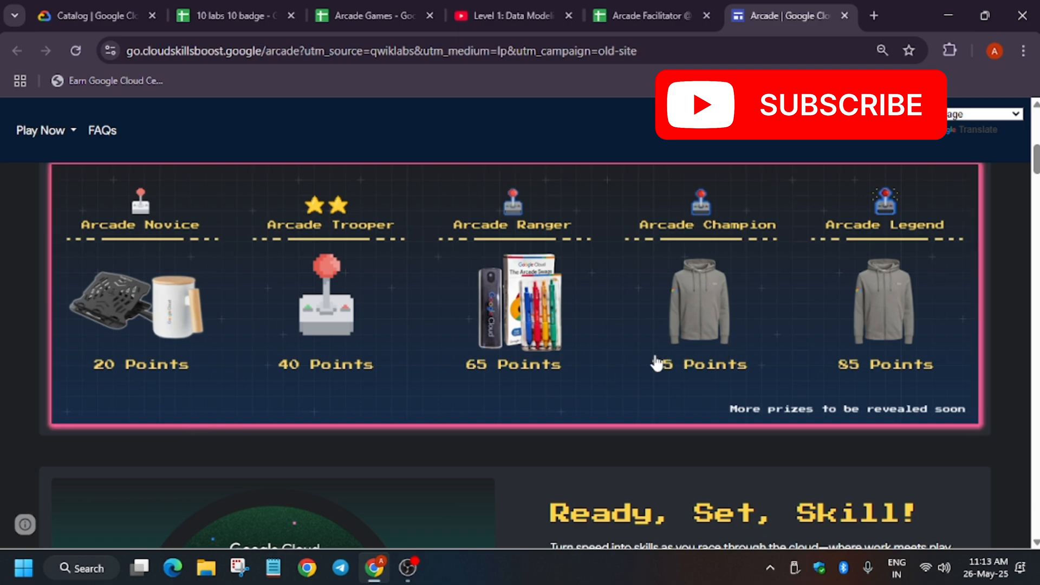
{"action": "mouse_move", "coordinate": [660, 321]}
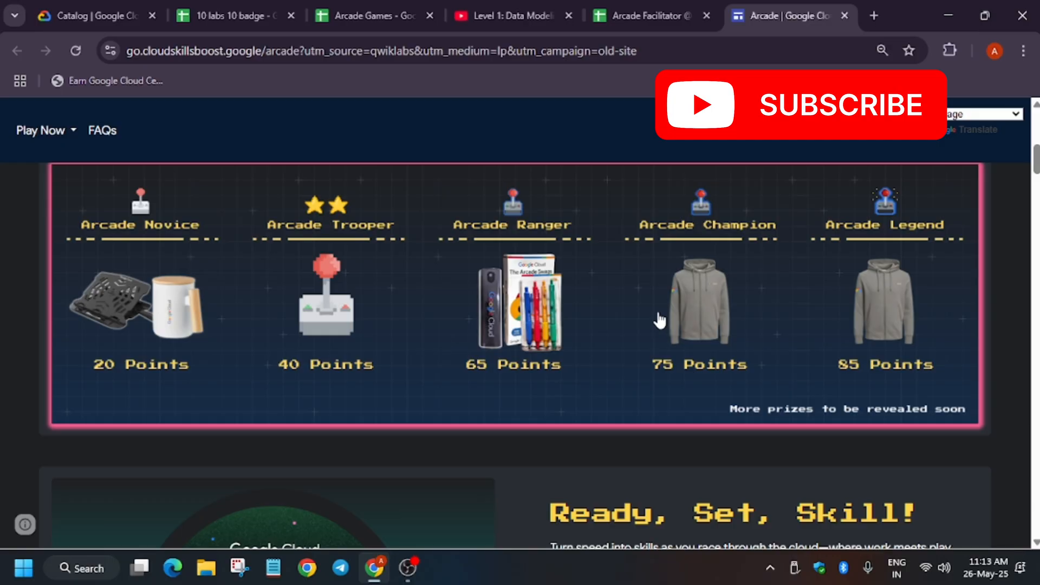
Step: Scroll through the May game cards from Level 1 to Ready, Set, Skill, reading each access code
{"action": "scroll", "scroll_direction": "down", "scroll_amount": 3}
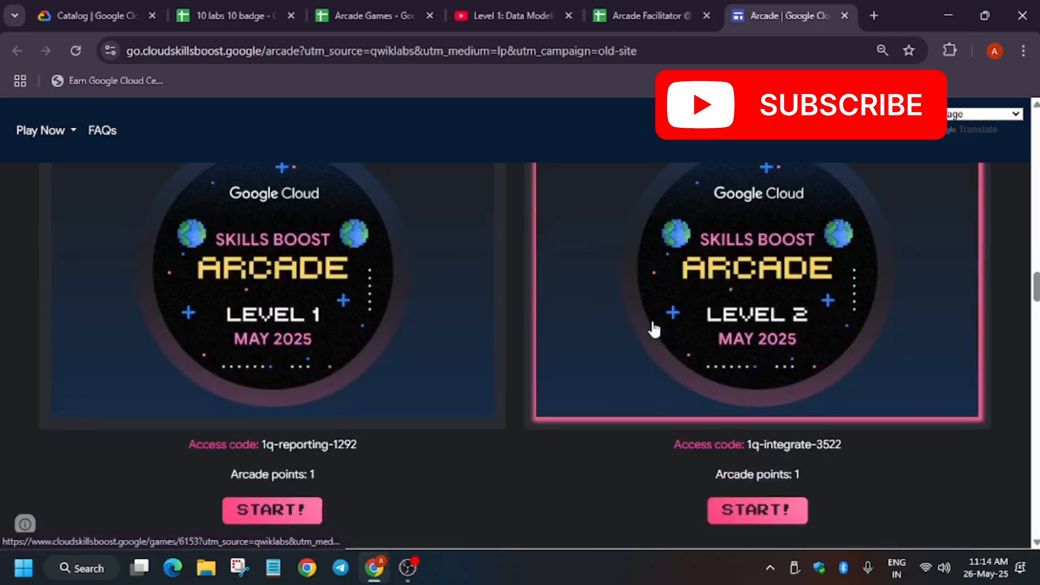
{"action": "scroll", "scroll_direction": "down", "scroll_amount": 3}
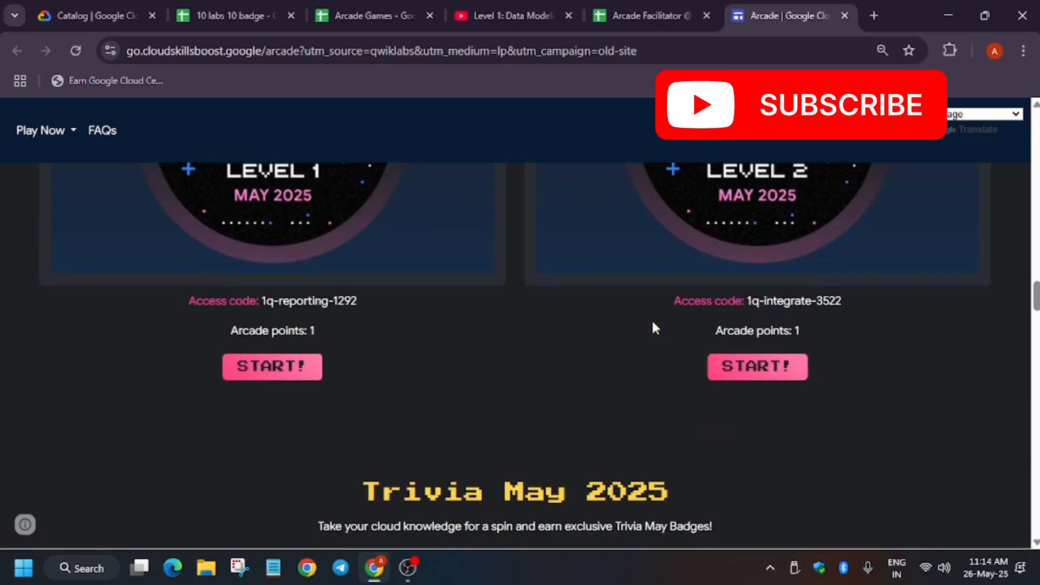
{"action": "scroll", "scroll_direction": "down", "scroll_amount": 3}
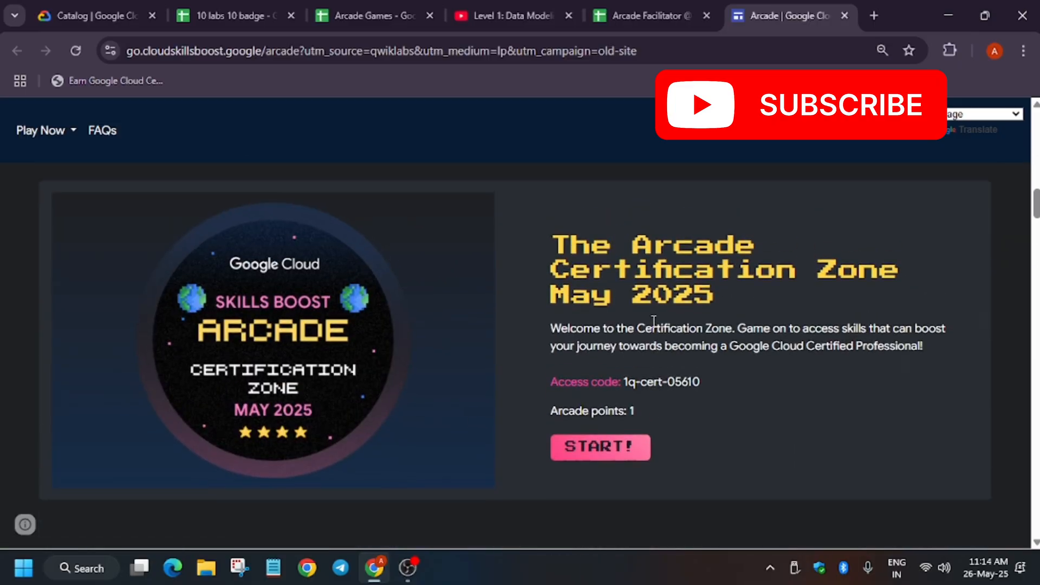
{"action": "scroll", "scroll_direction": "down", "scroll_amount": 3}
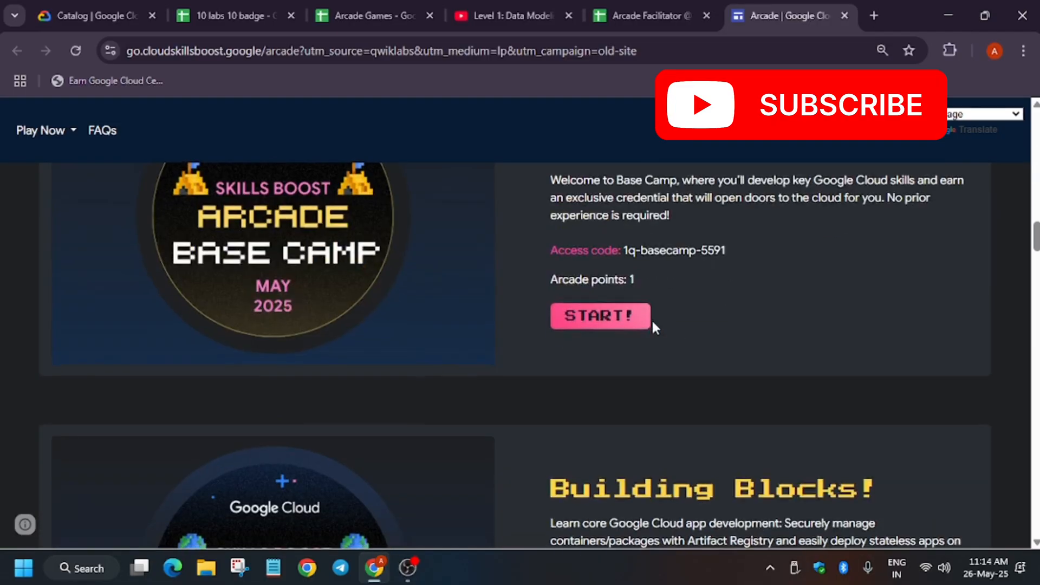
{"action": "scroll", "scroll_direction": "down", "scroll_amount": 3}
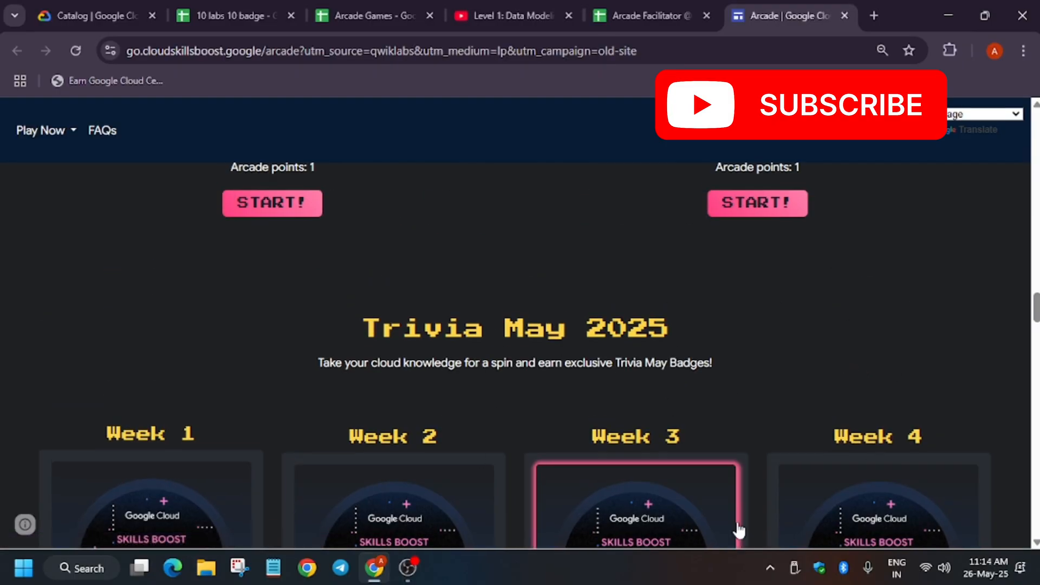
{"action": "left_click", "coordinate": [635, 504]}
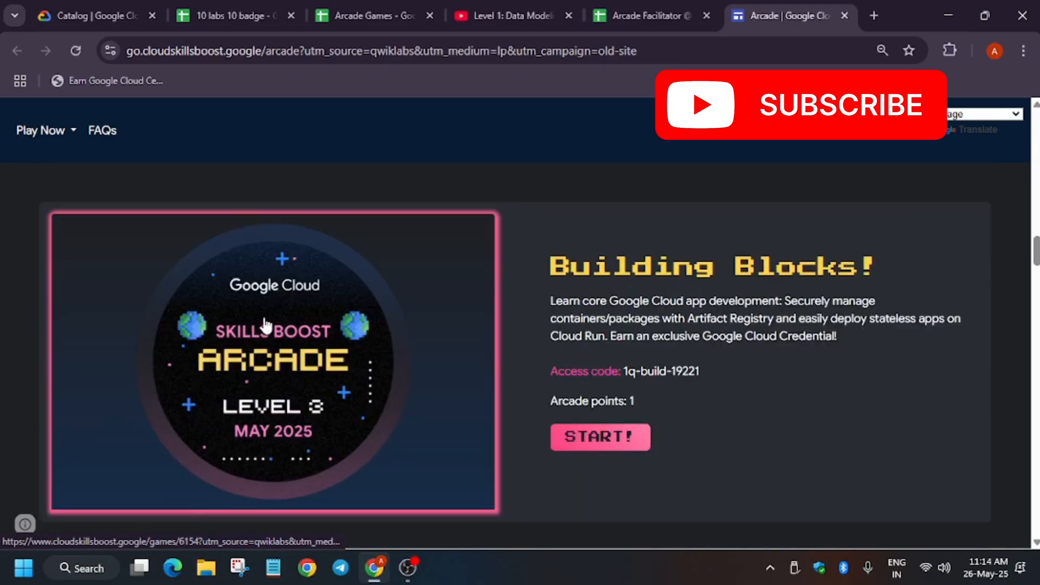
{"action": "scroll", "scroll_direction": "down", "scroll_amount": 3}
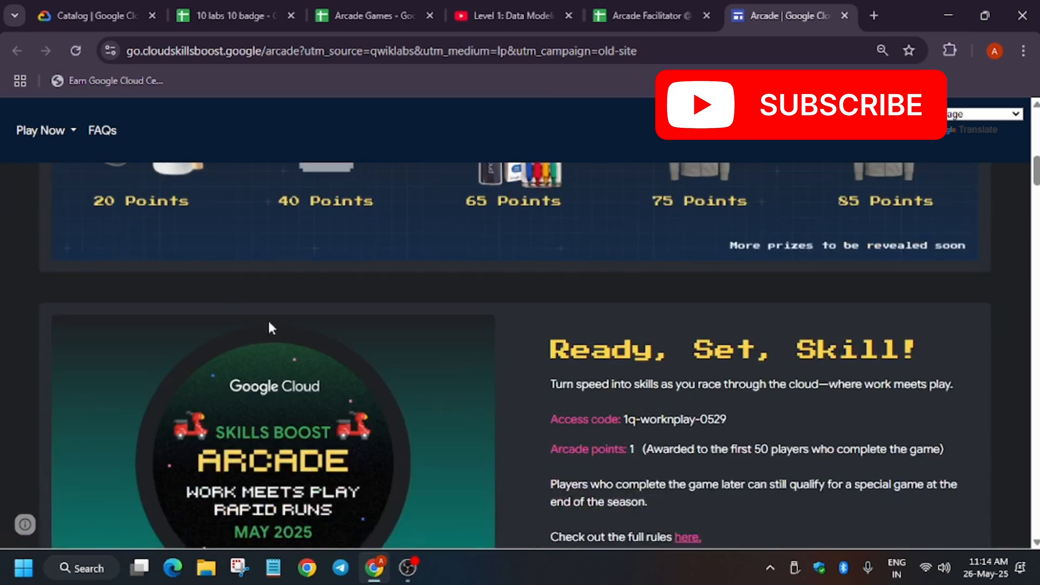
{"action": "mouse_move", "coordinate": [809, 456]}
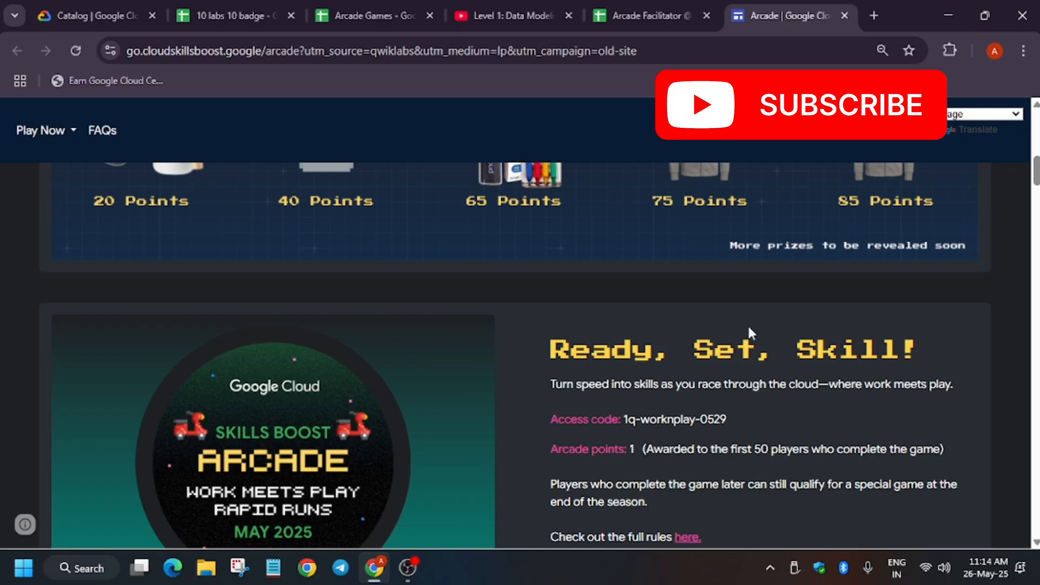
{"action": "mouse_move", "coordinate": [990, 421]}
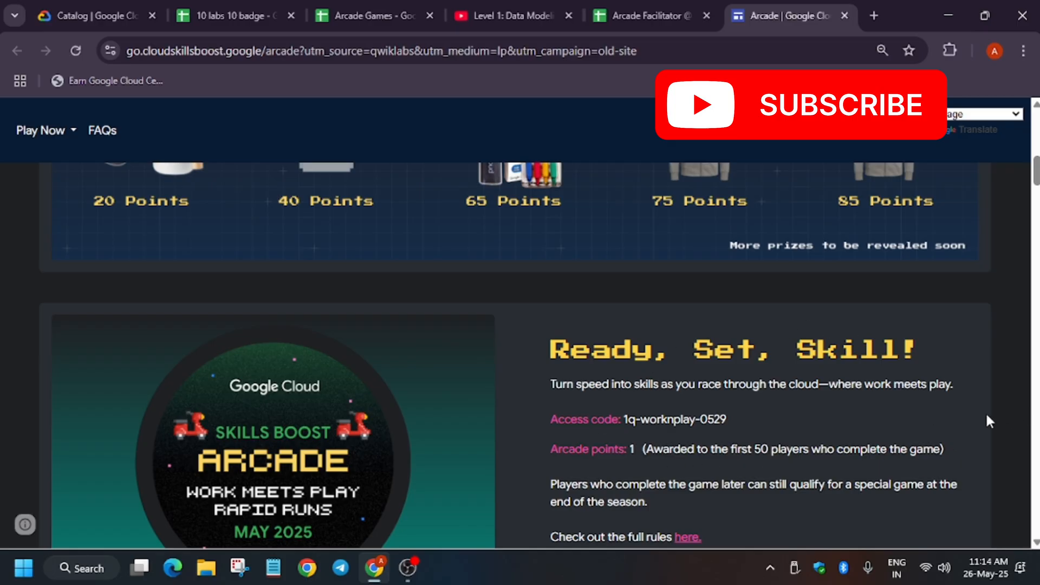
Step: Scroll back up to the prize tiers, Arcade Novice at 20 points to Arcade Legend at 85
{"action": "scroll", "scroll_direction": "up", "scroll_amount": 3}
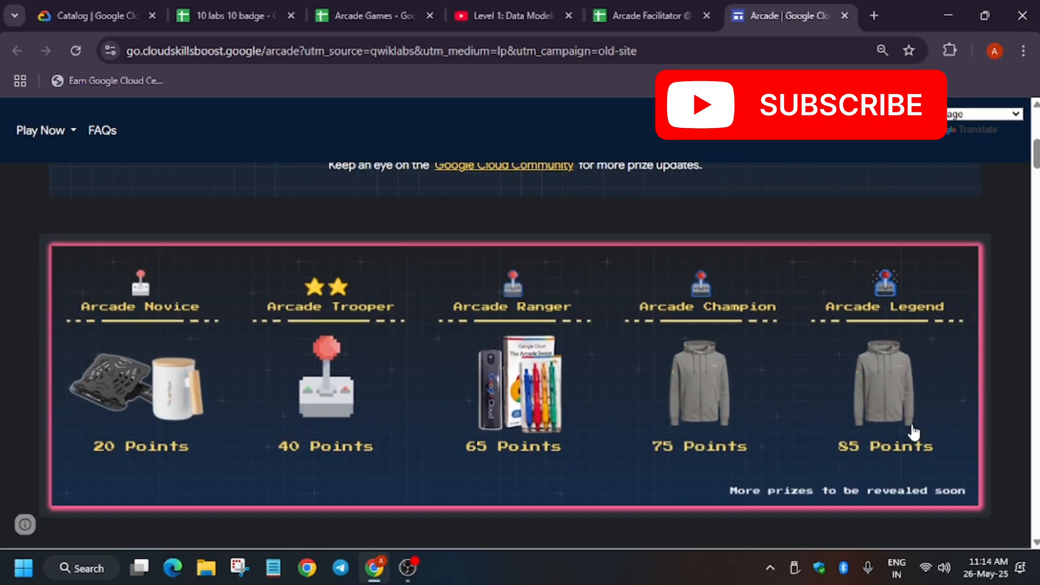
{"action": "mouse_move", "coordinate": [910, 437]}
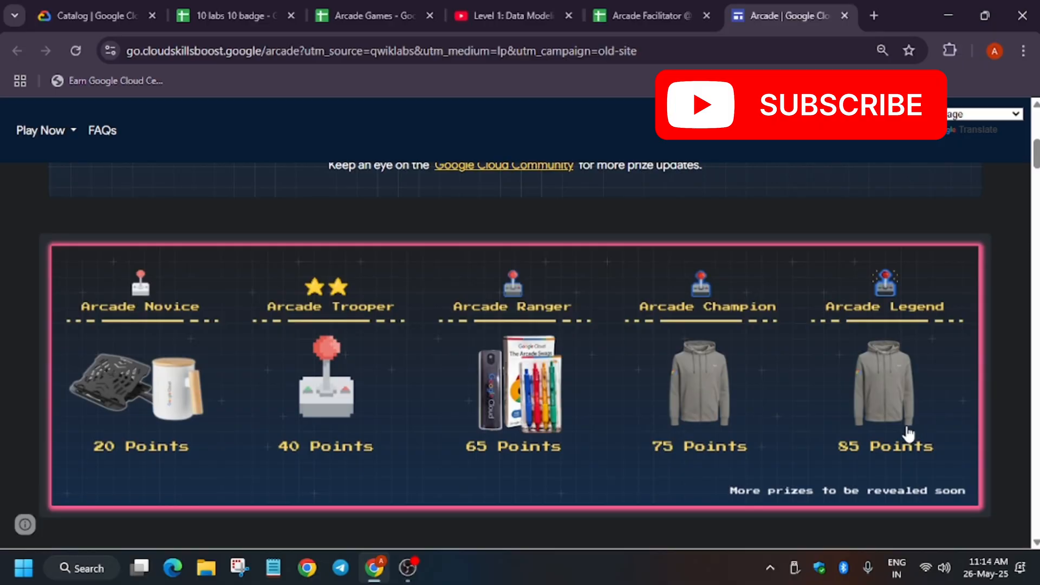
{"action": "mouse_move", "coordinate": [193, 284]}
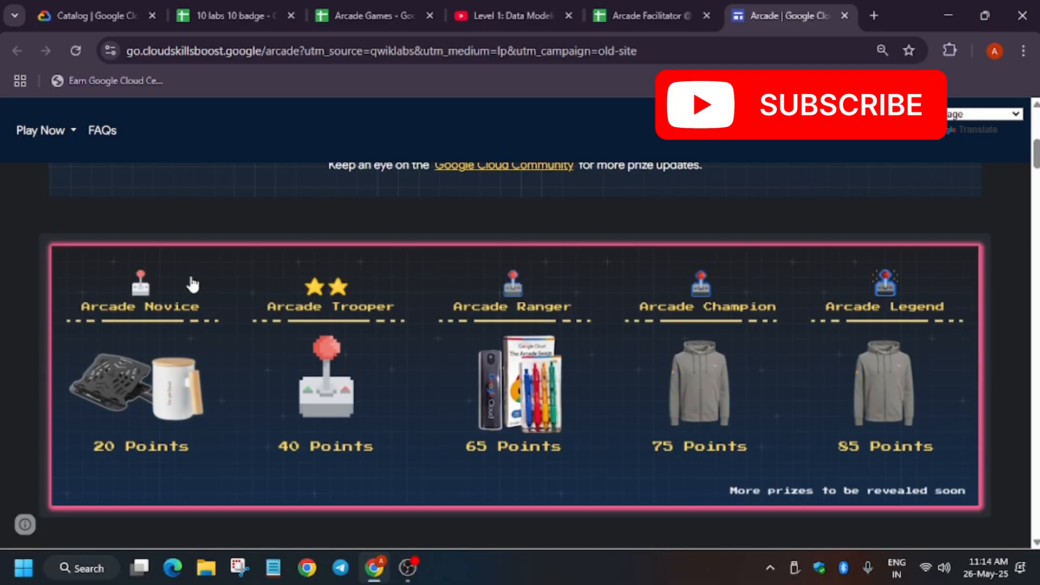
{"action": "mouse_move", "coordinate": [141, 285]}
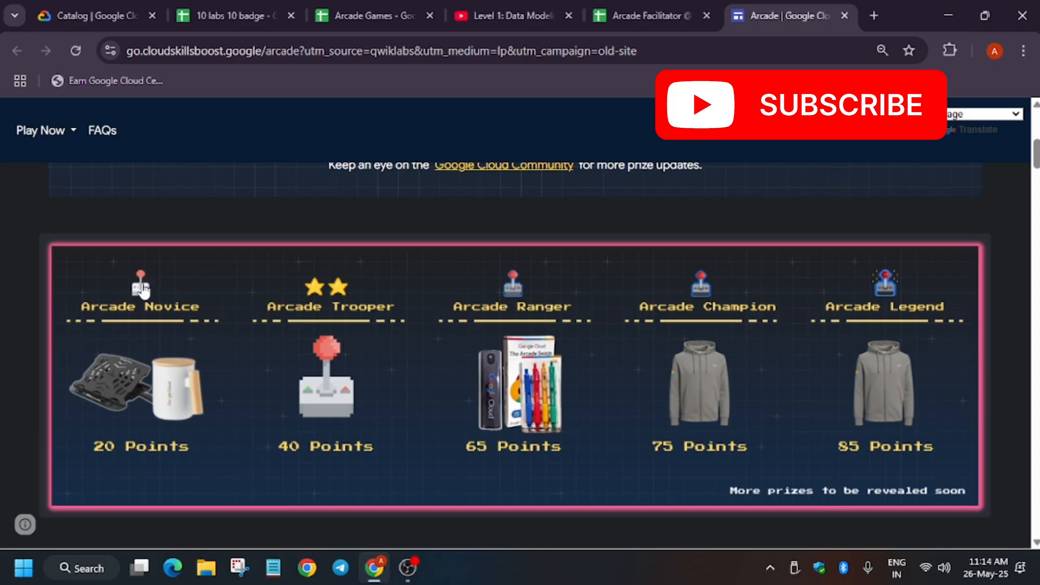
{"action": "mouse_move", "coordinate": [138, 424]}
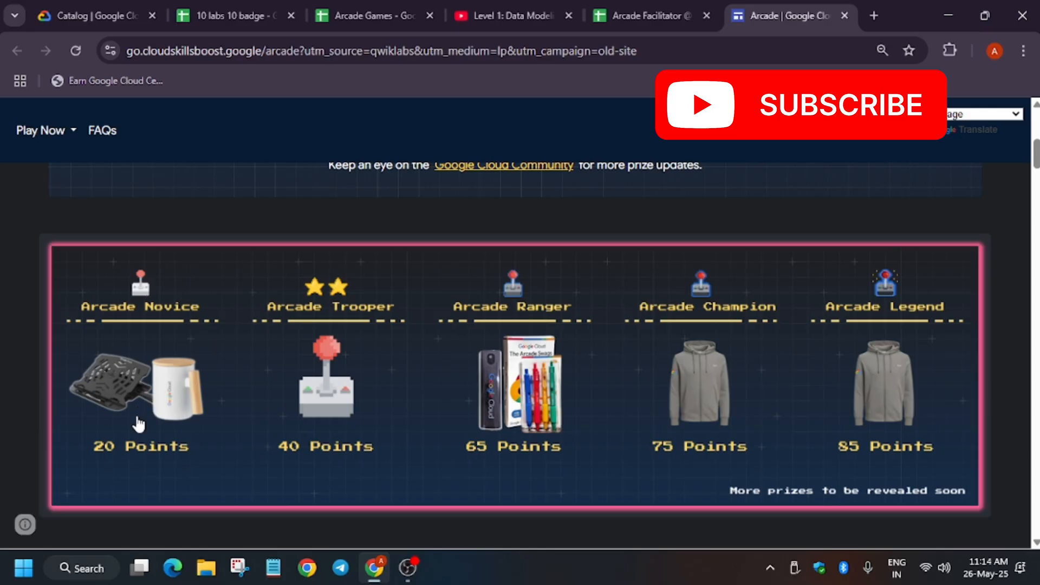
{"action": "mouse_move", "coordinate": [122, 454]}
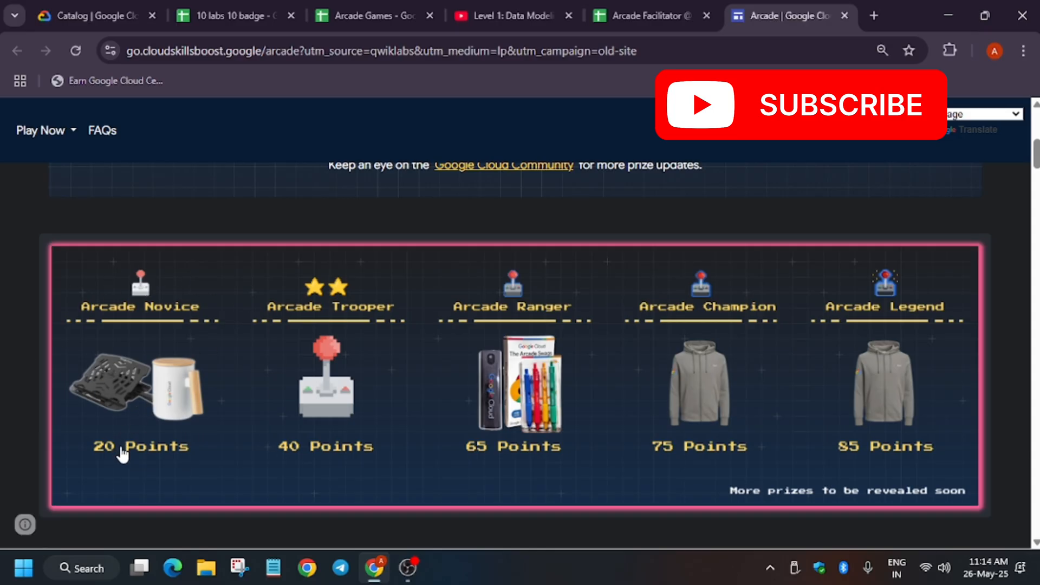
{"action": "mouse_move", "coordinate": [128, 454]}
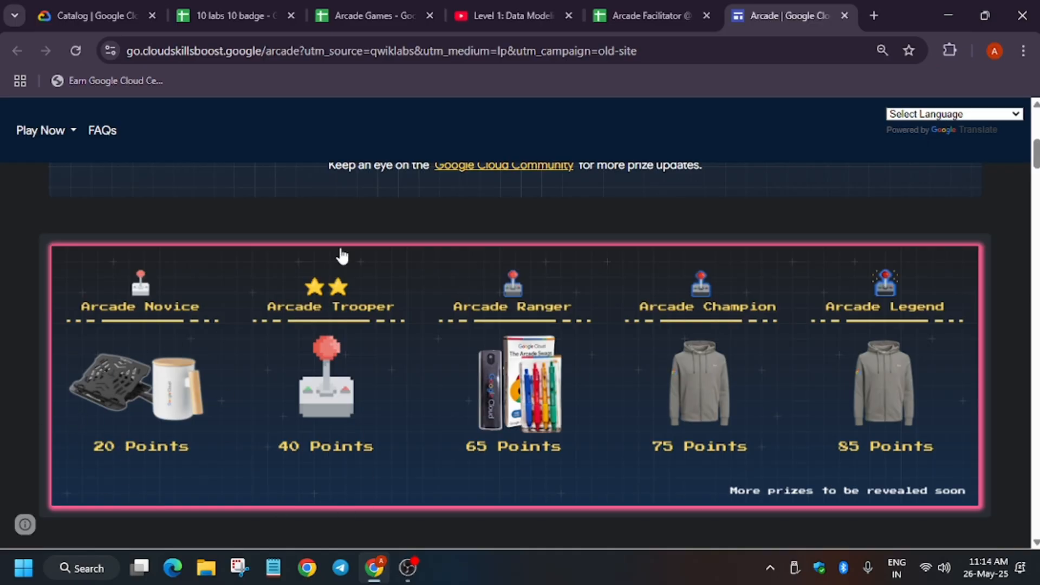
{"action": "mouse_move", "coordinate": [201, 428]}
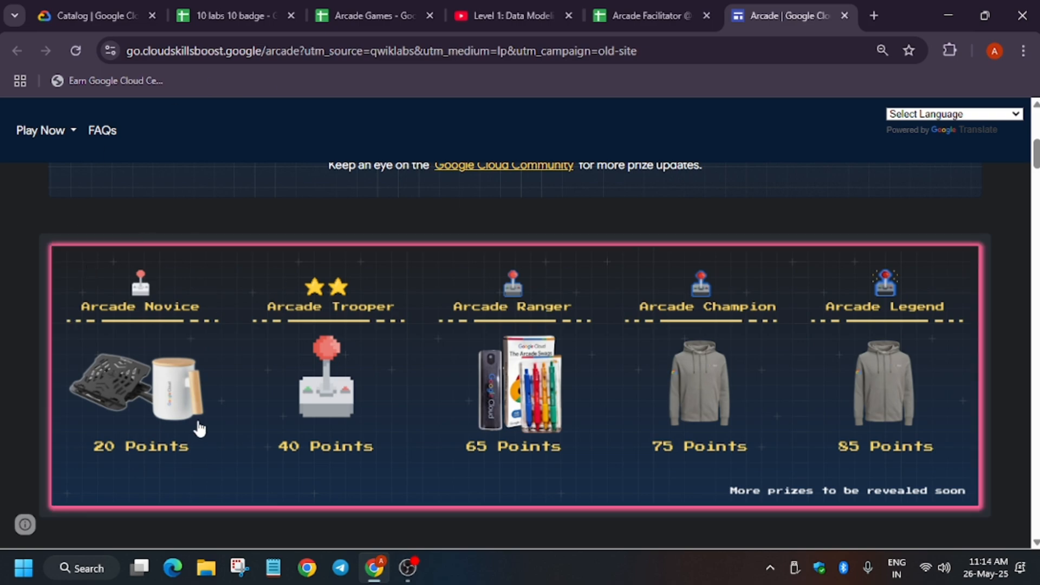
{"action": "mouse_move", "coordinate": [208, 291]}
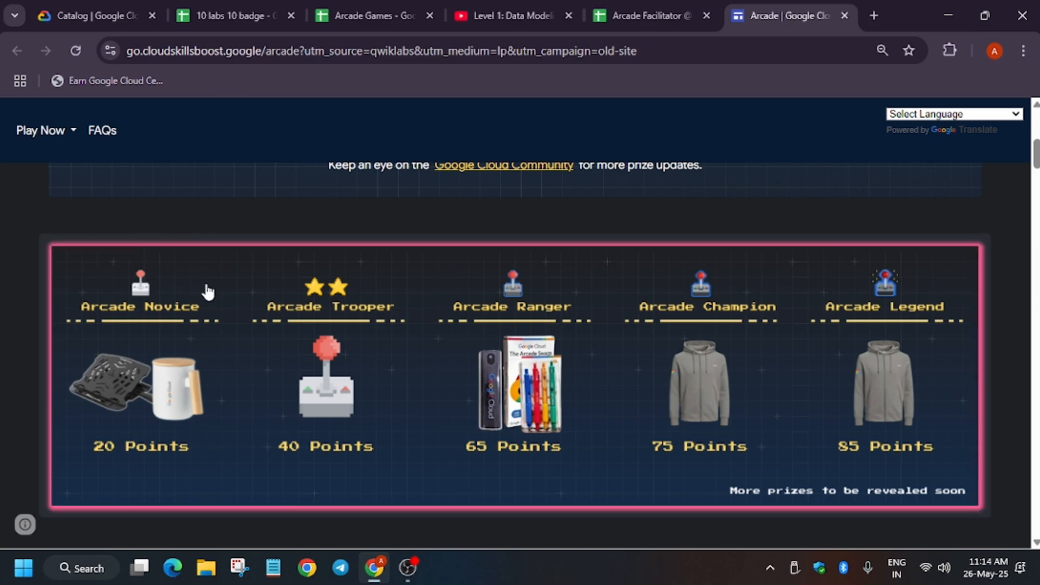
{"action": "mouse_move", "coordinate": [436, 412]}
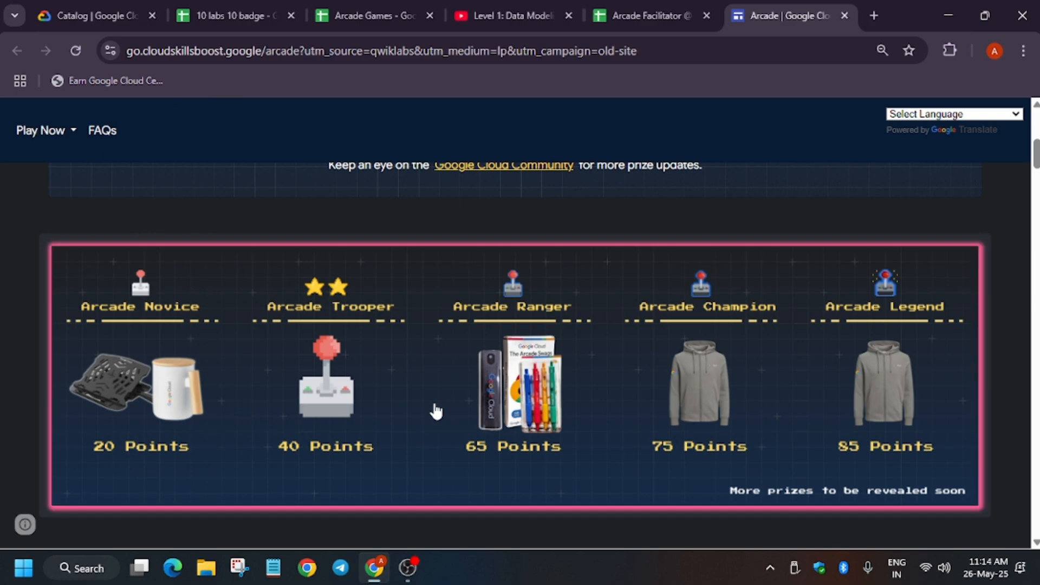
{"action": "mouse_move", "coordinate": [1003, 374]}
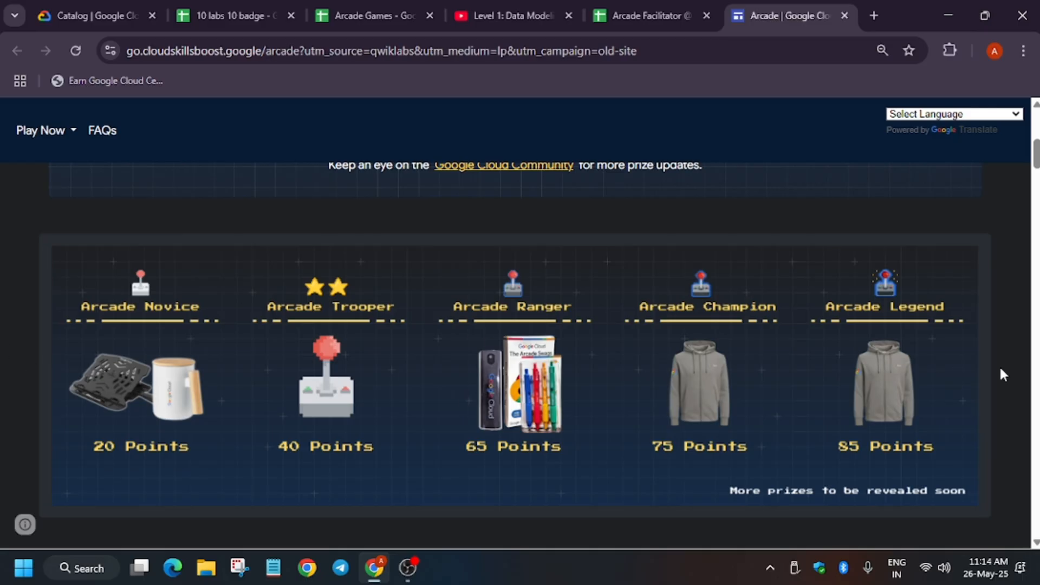
{"action": "mouse_move", "coordinate": [994, 372]}
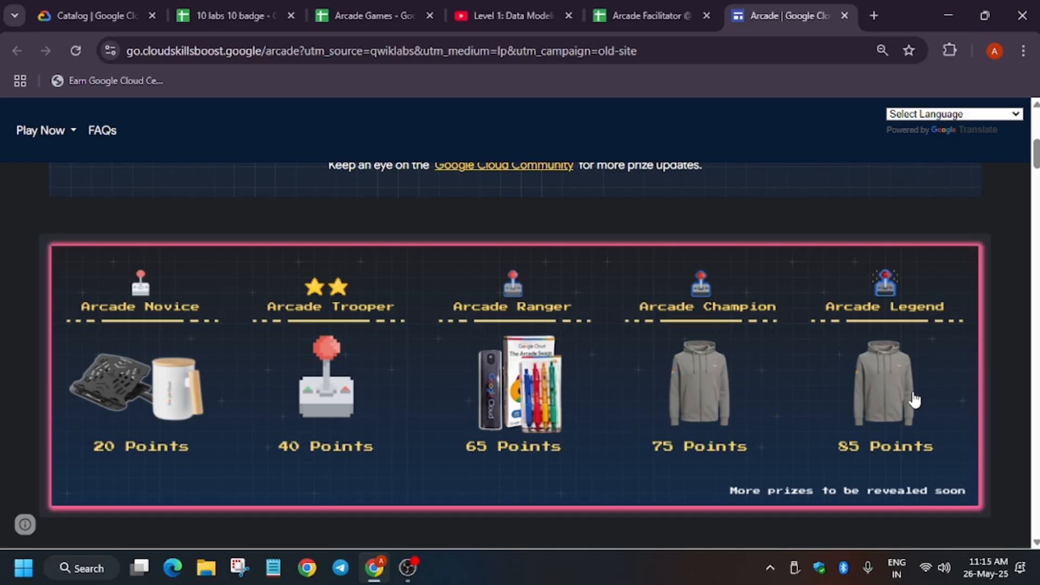
{"action": "mouse_move", "coordinate": [740, 513]}
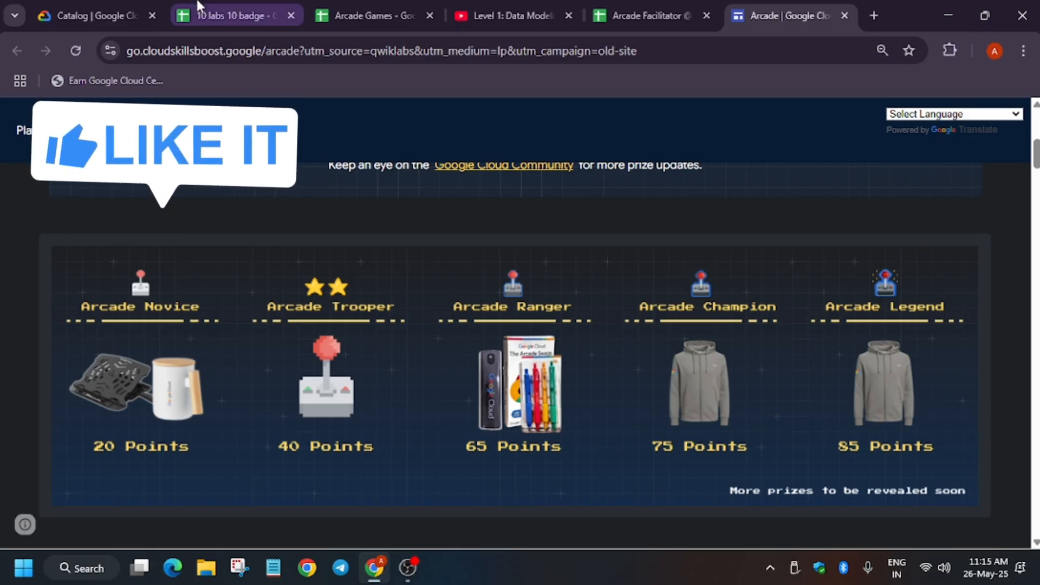
Step: Switch to the '10 labs 10 badge' spreadsheet listing skill badges with tutorial links
{"action": "left_click", "coordinate": [234, 15]}
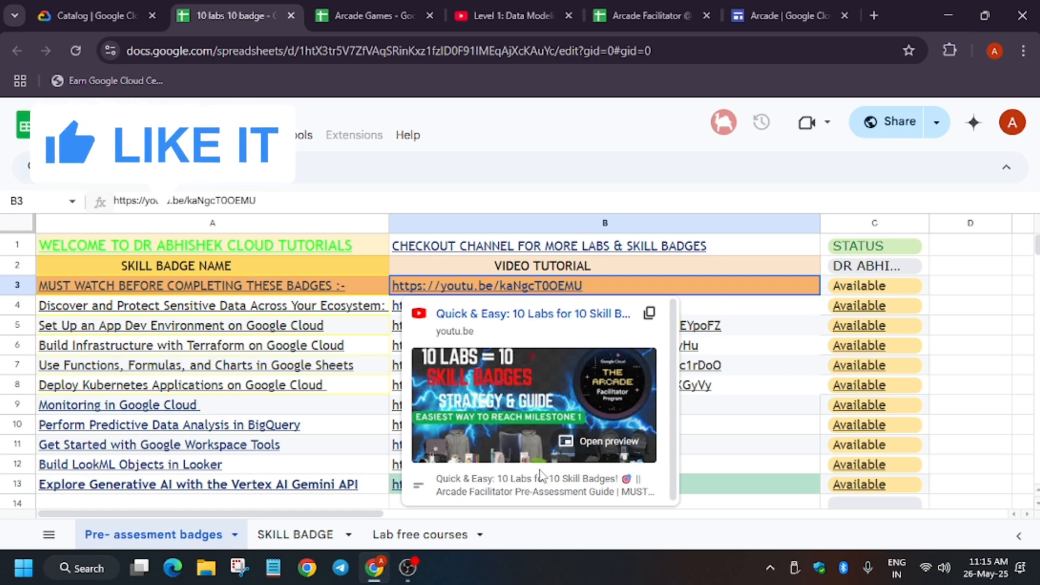
{"action": "mouse_move", "coordinate": [538, 477]}
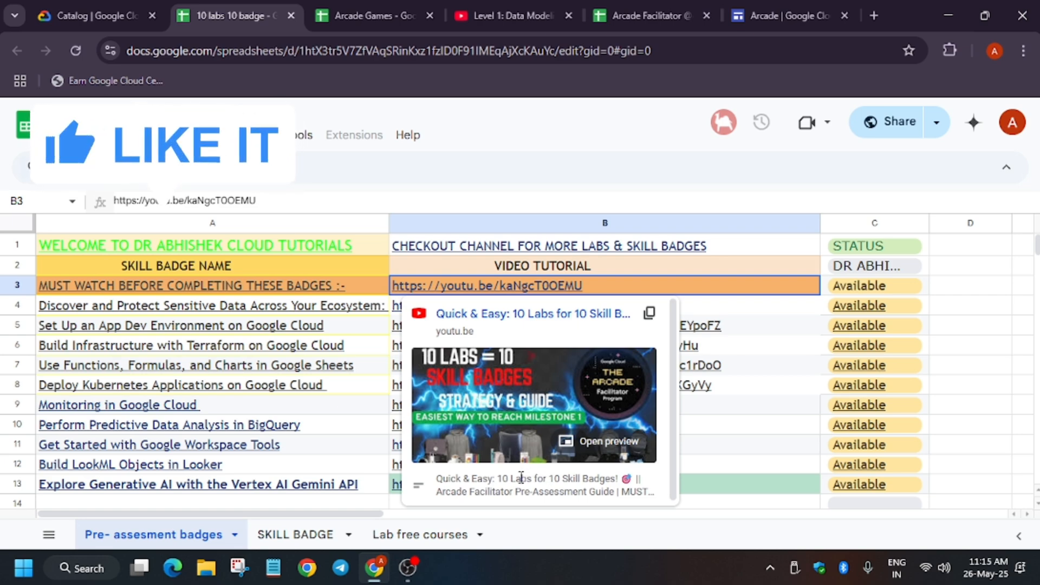
{"action": "mouse_move", "coordinate": [484, 549]}
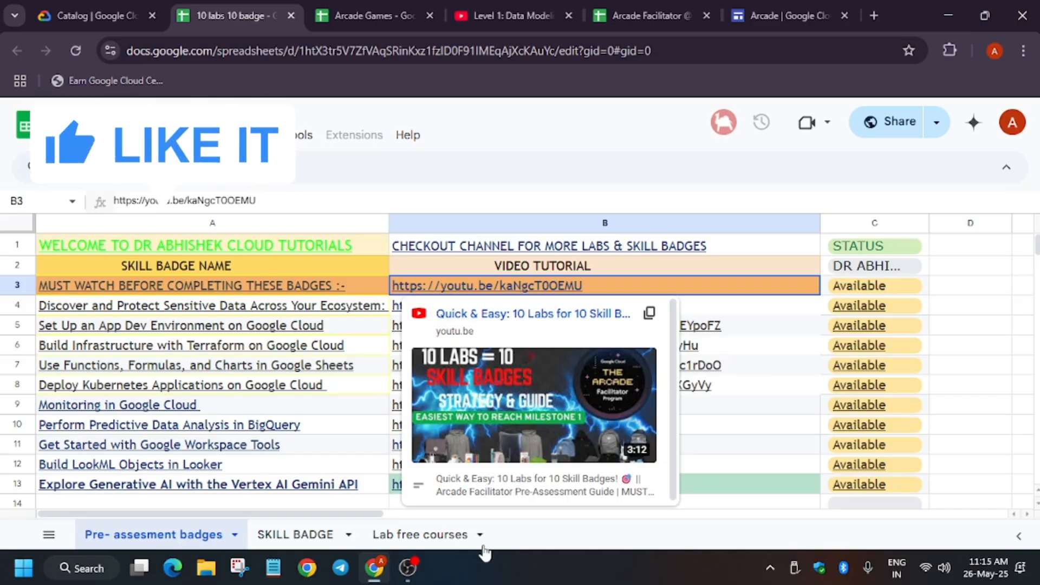